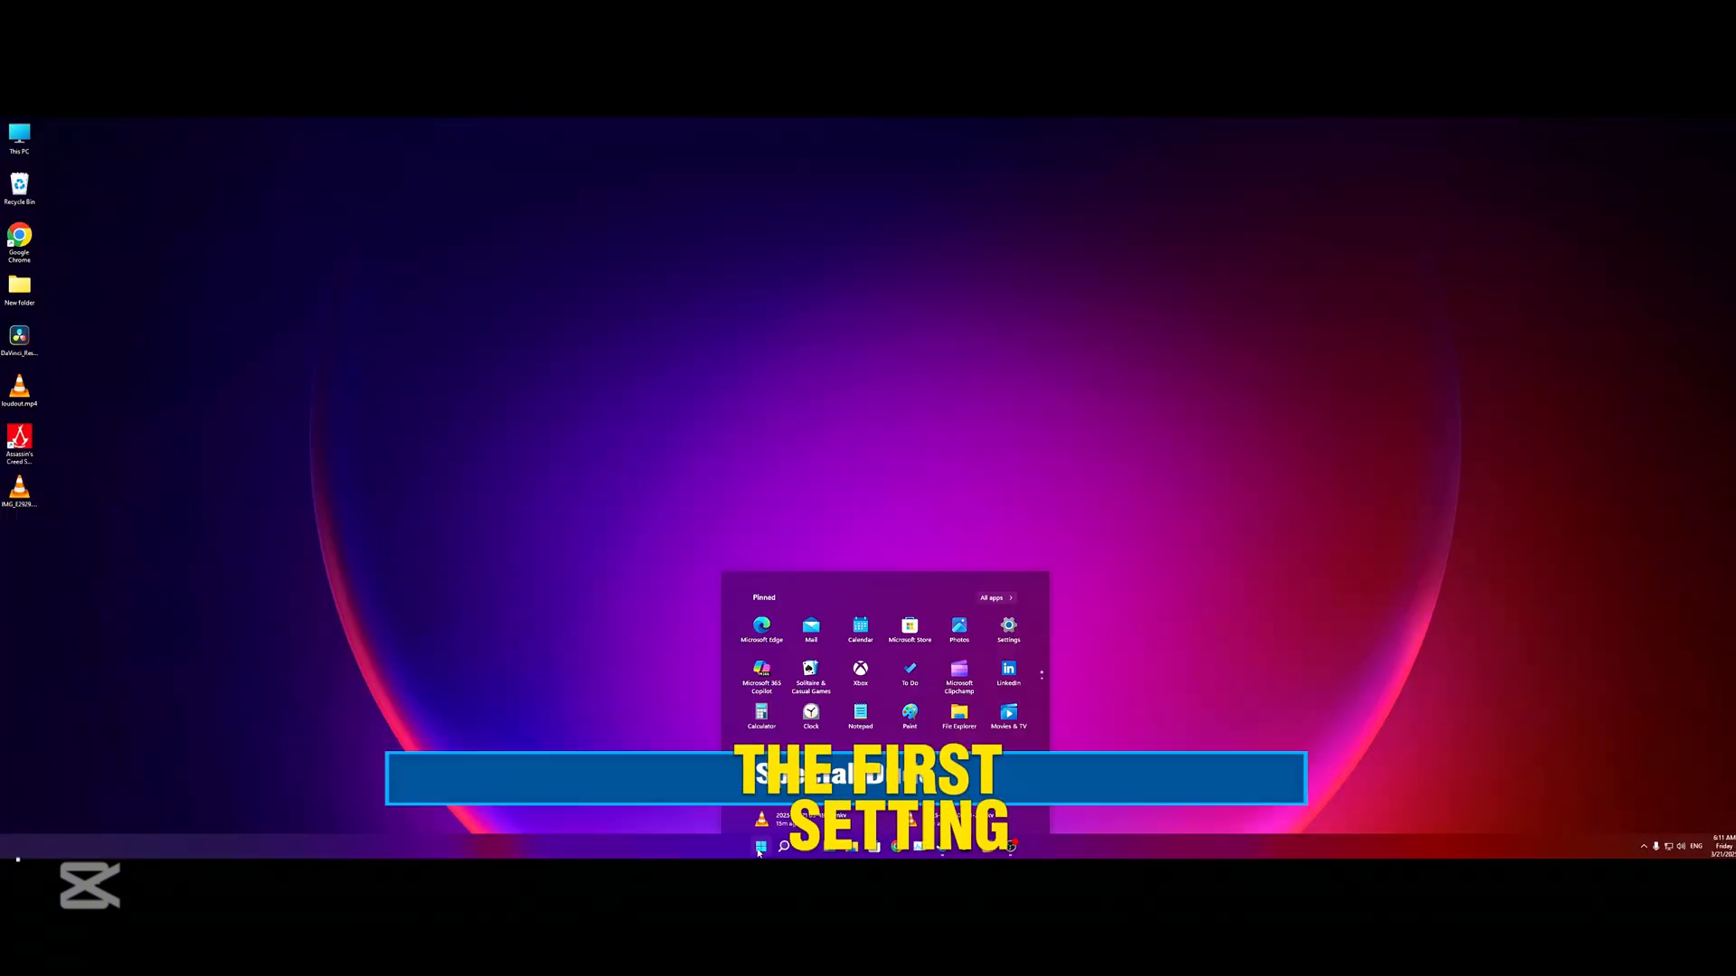
Switch the Game Mode toggle on under Settings > Gaming > Game Mode
{"action": "left_click", "coordinate": [1007, 628]}
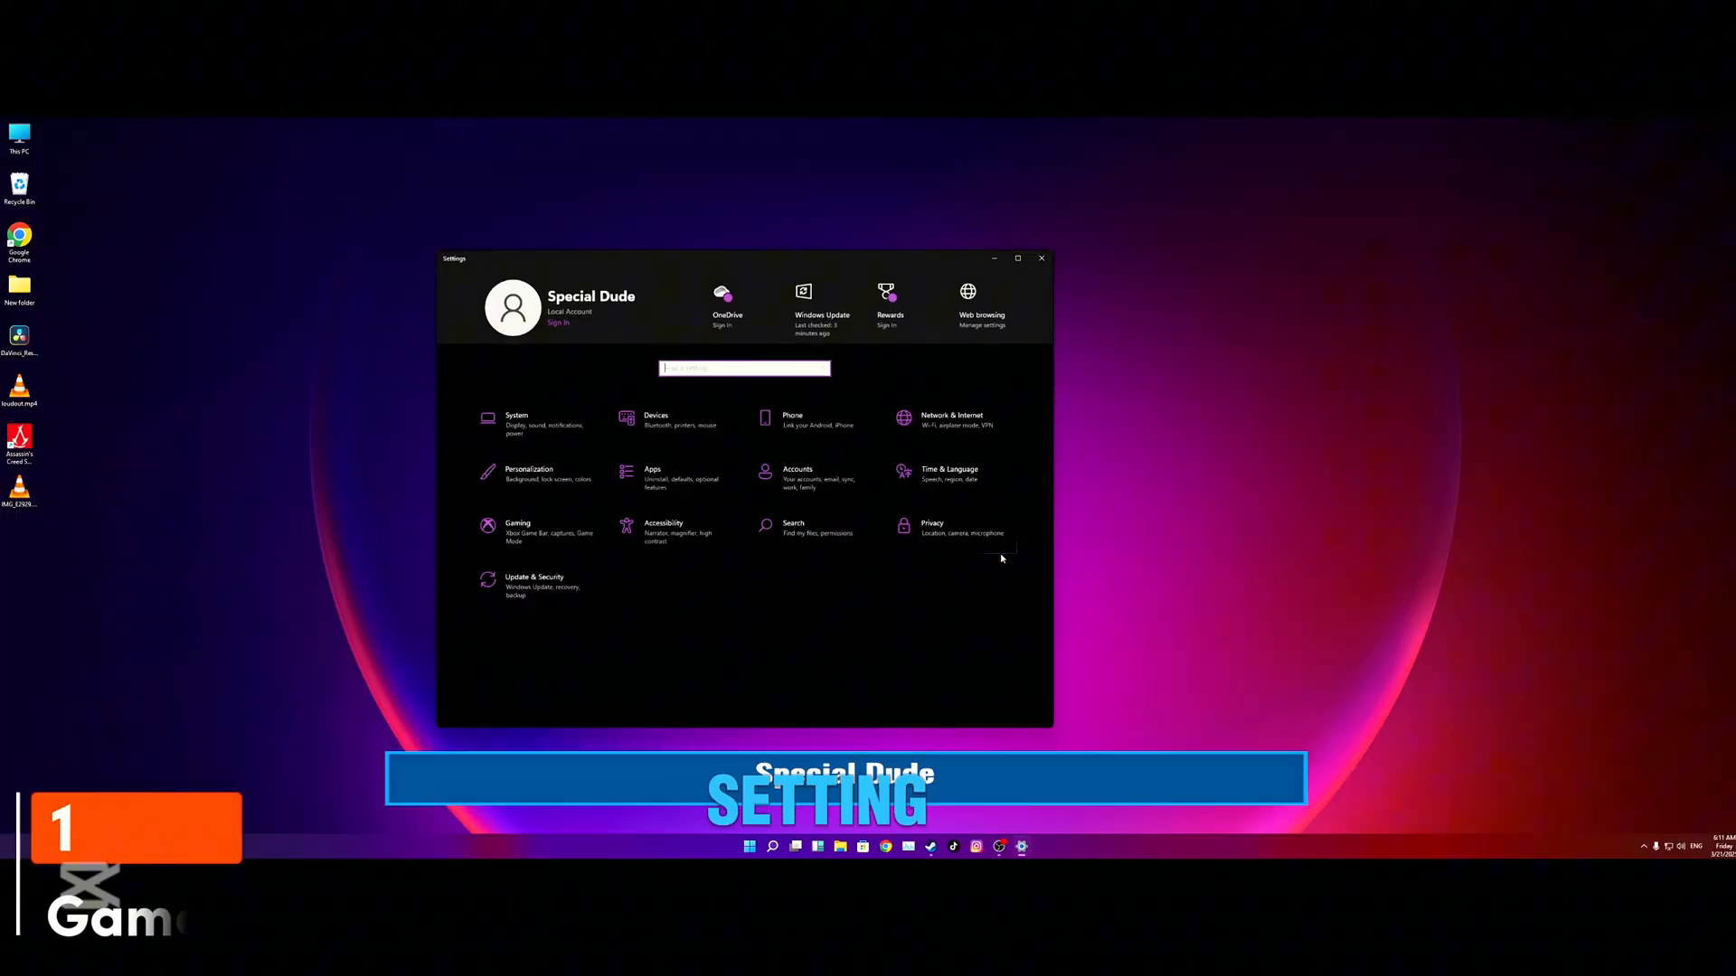
{"action": "left_click", "coordinate": [517, 531]}
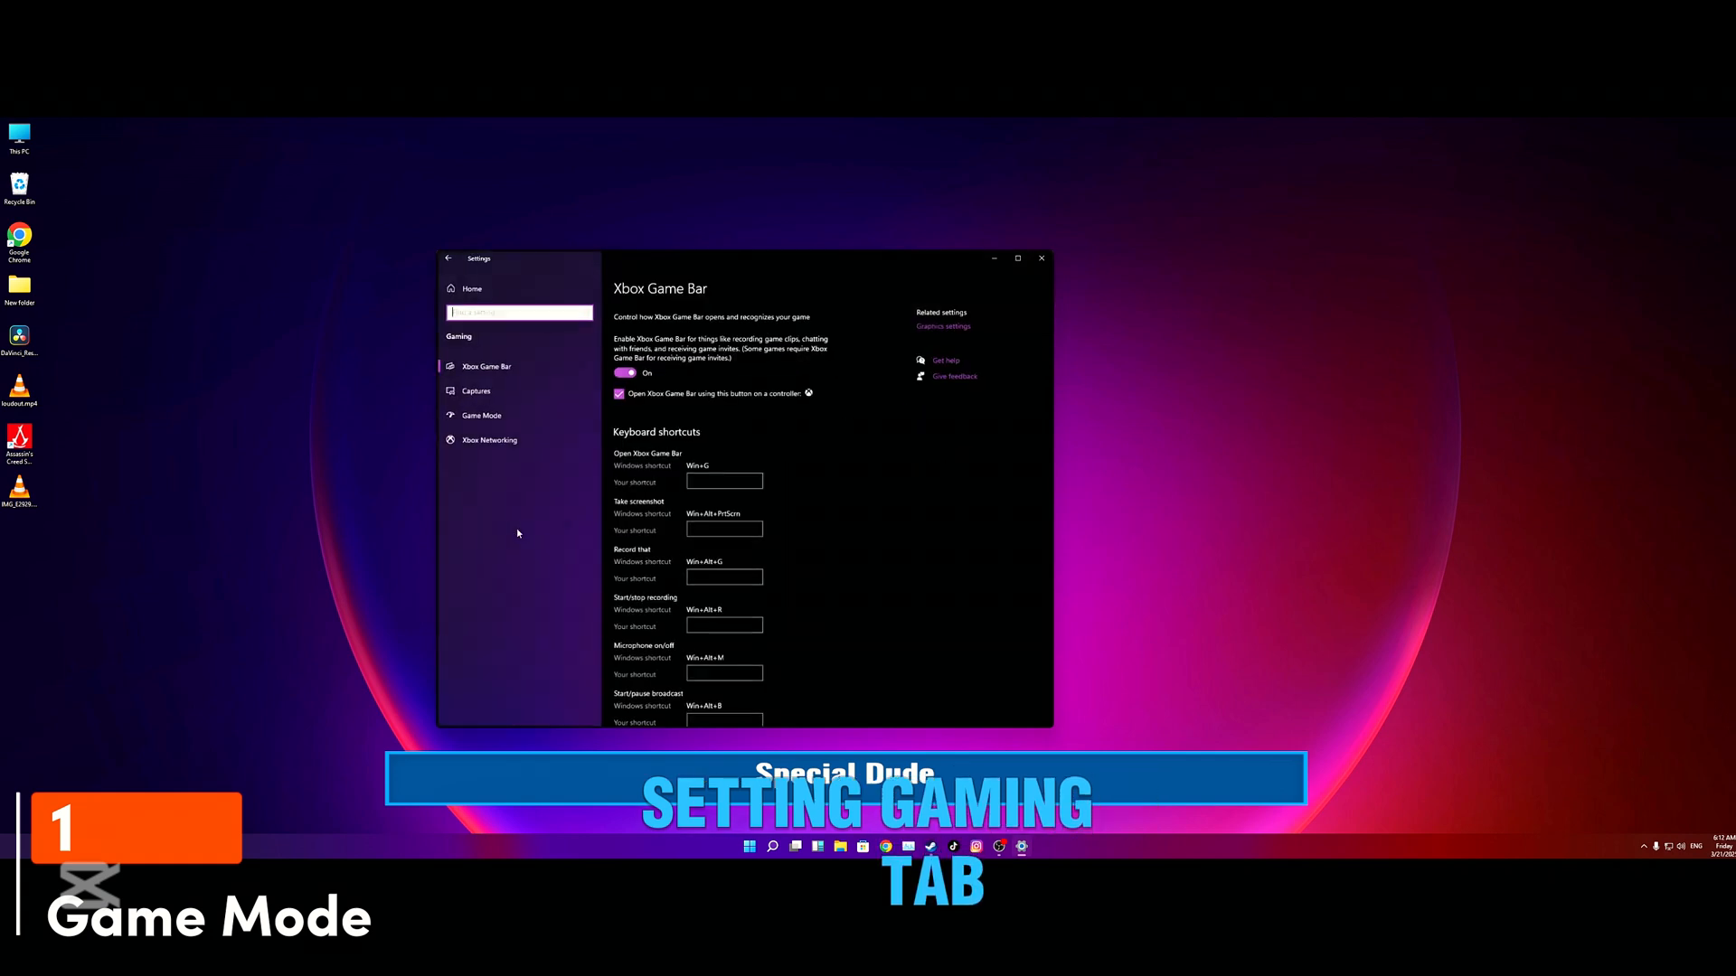
{"action": "left_click", "coordinate": [479, 414]}
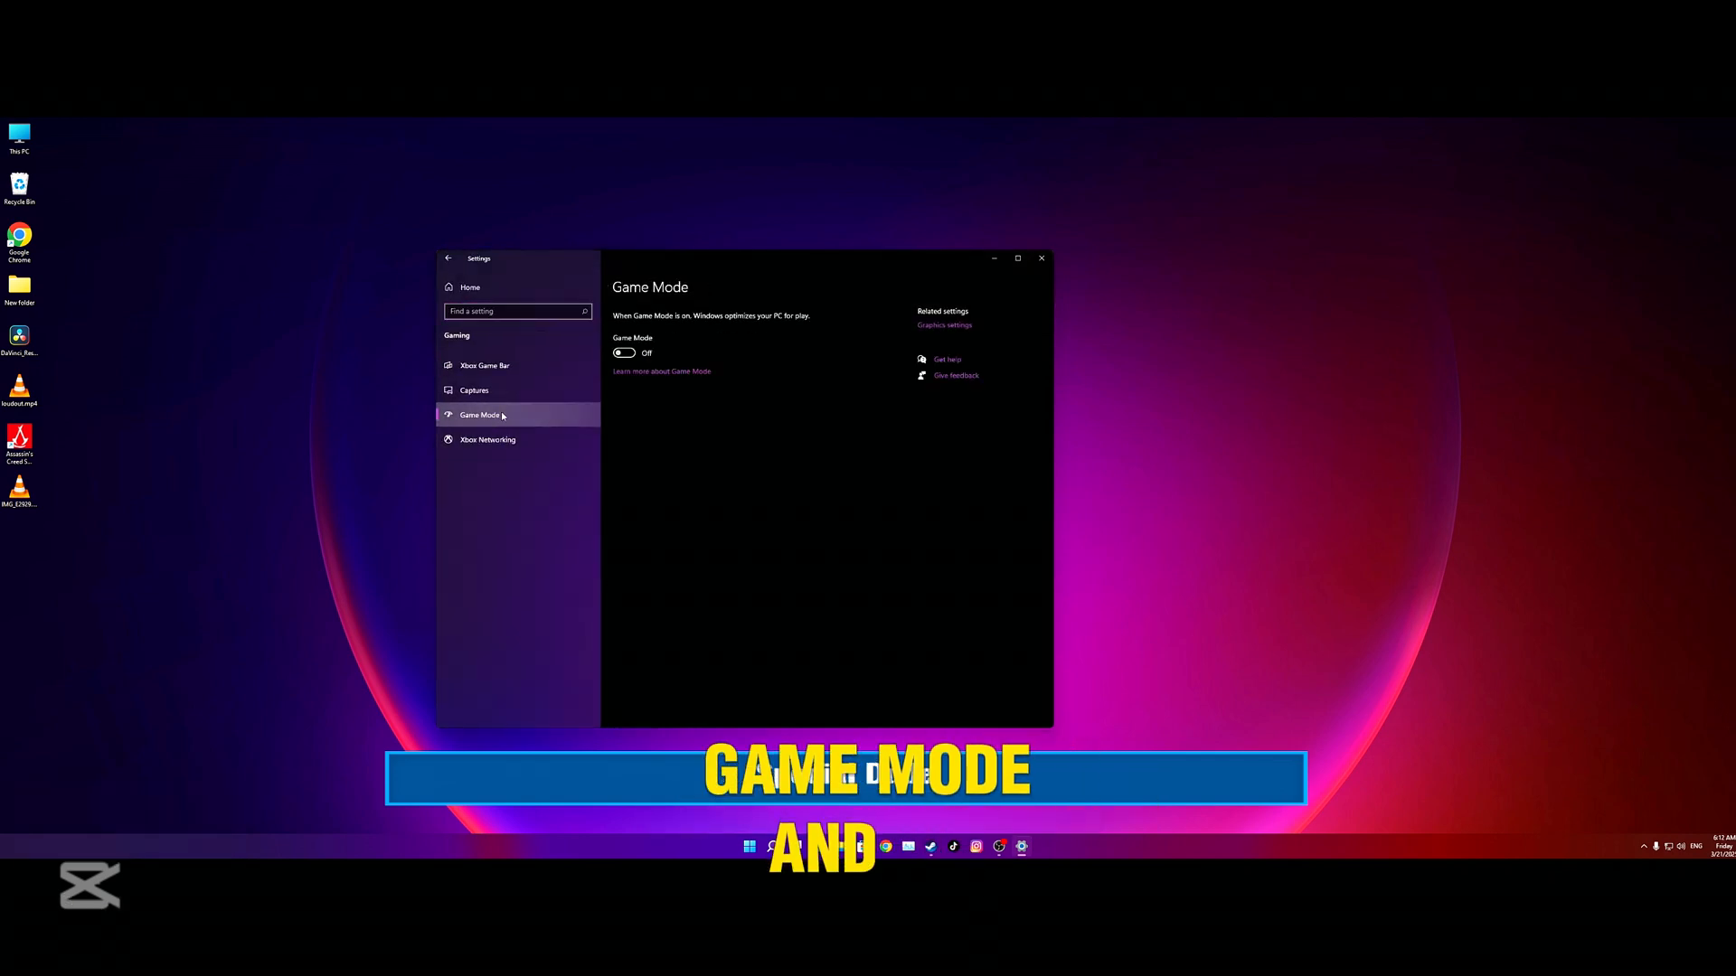
{"action": "left_click", "coordinate": [625, 354]}
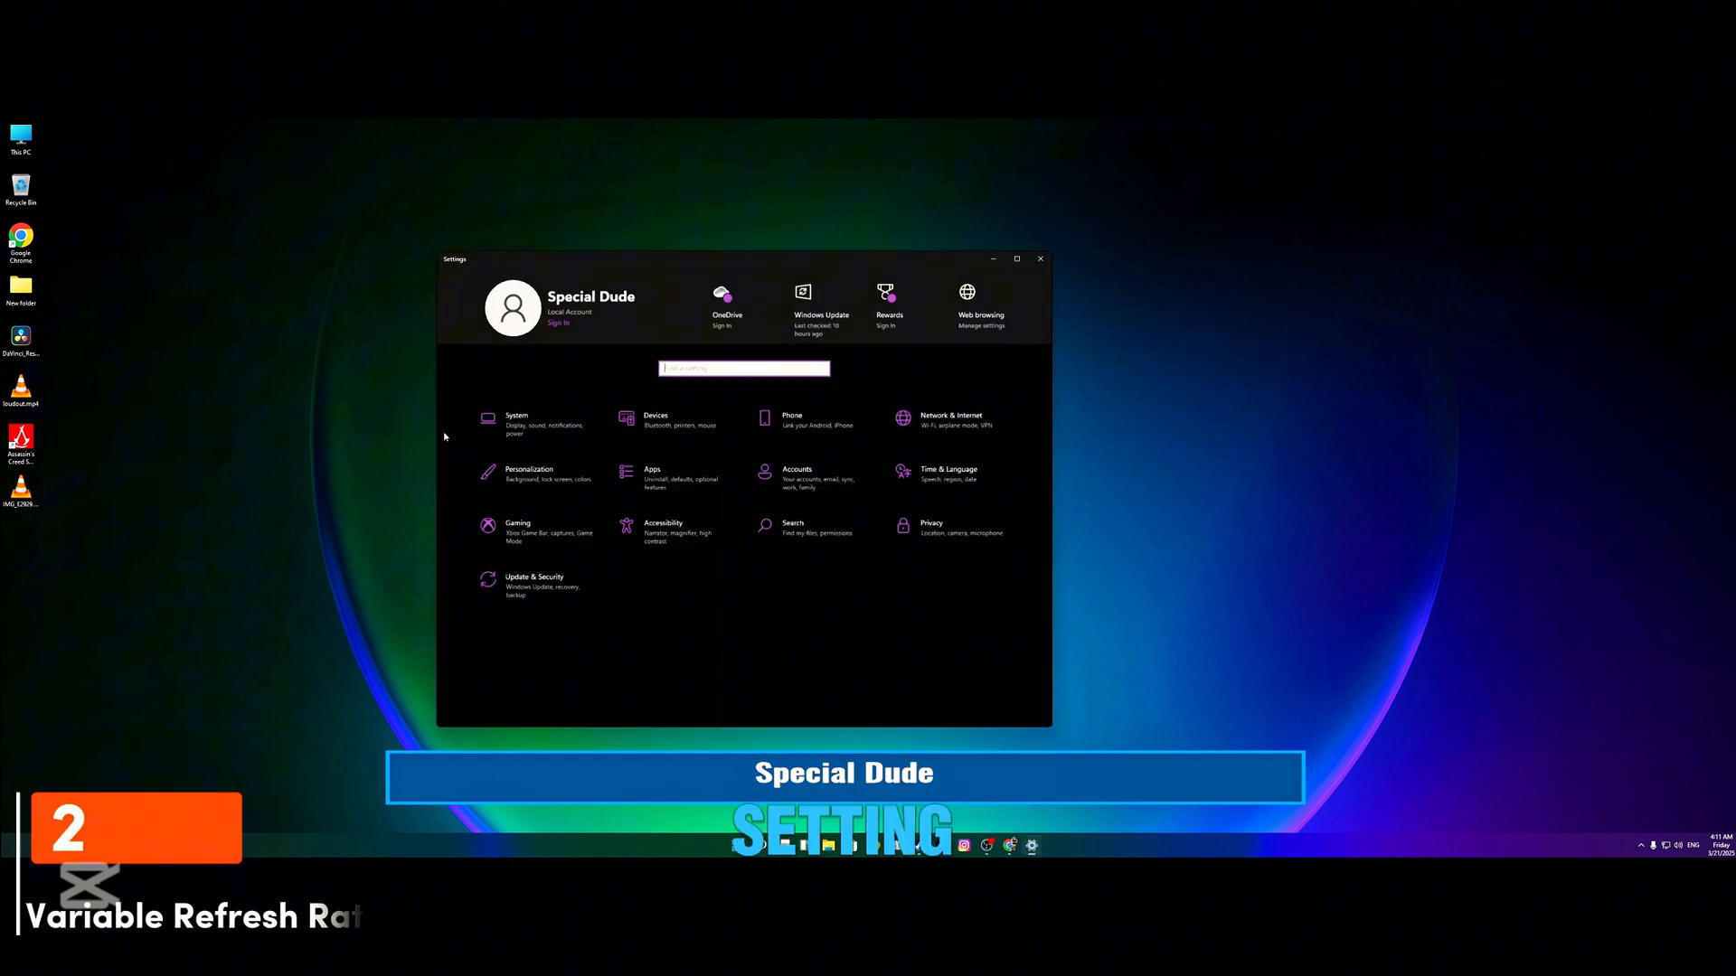
Go to System > Display and open Graphics settings
{"action": "left_click", "coordinate": [516, 423]}
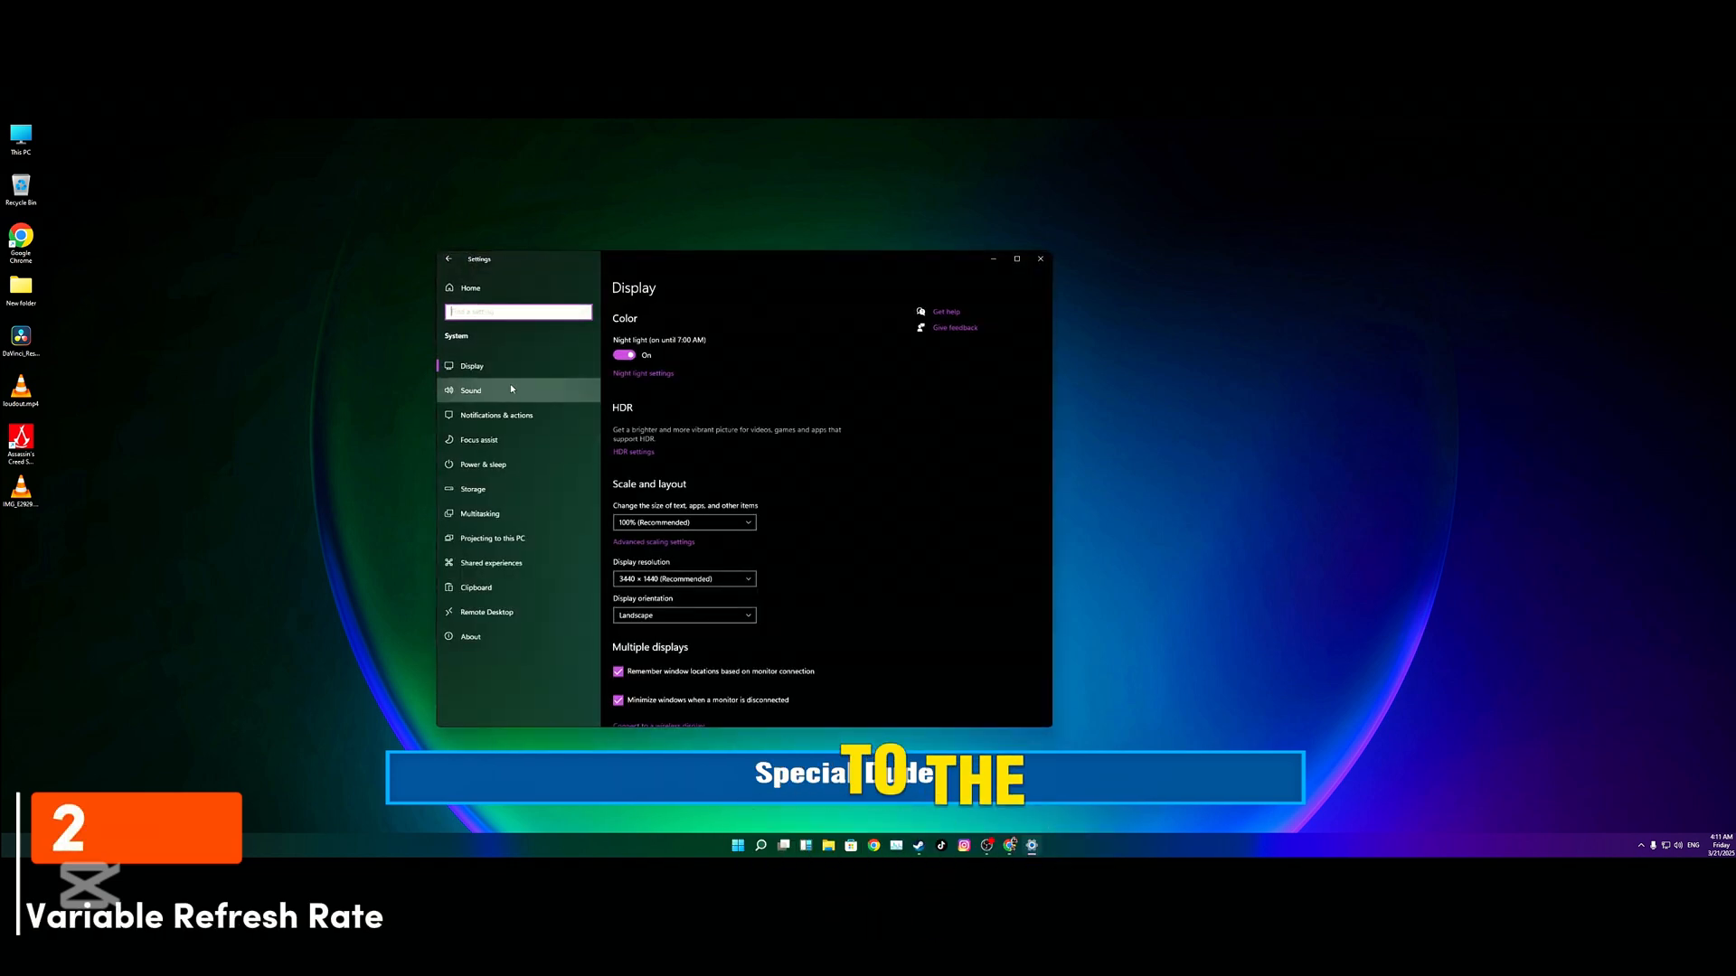
{"action": "scroll", "scroll_direction": "down", "scroll_amount": 3}
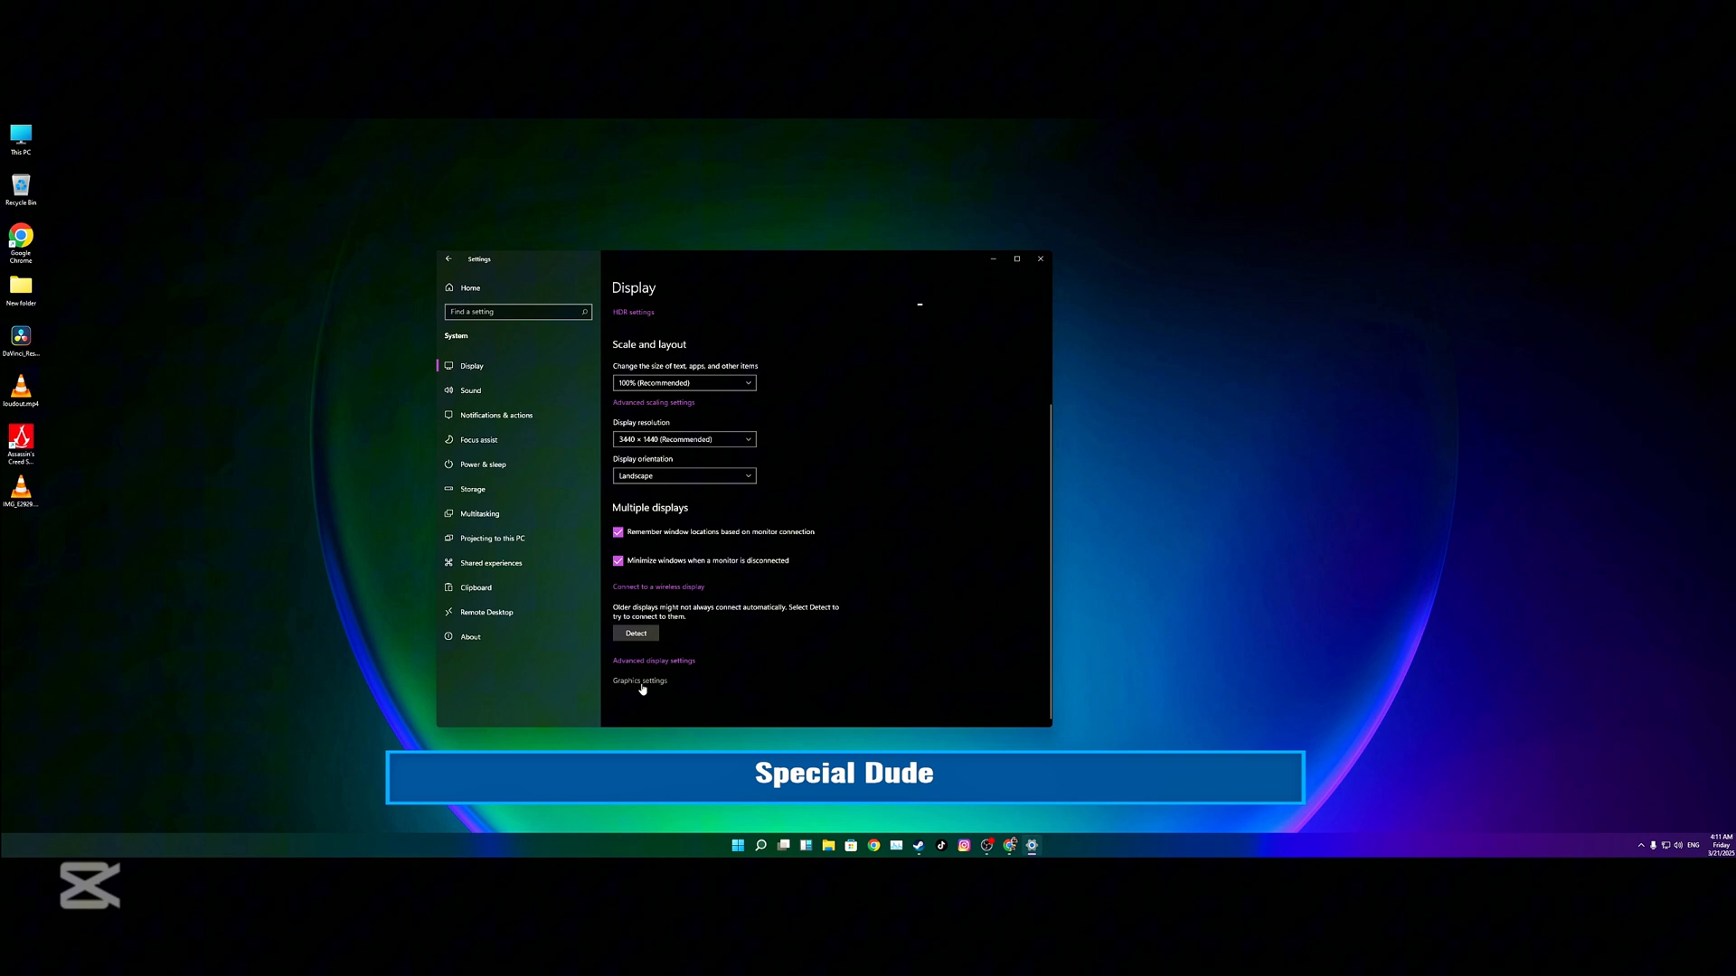
{"action": "left_click", "coordinate": [639, 679]}
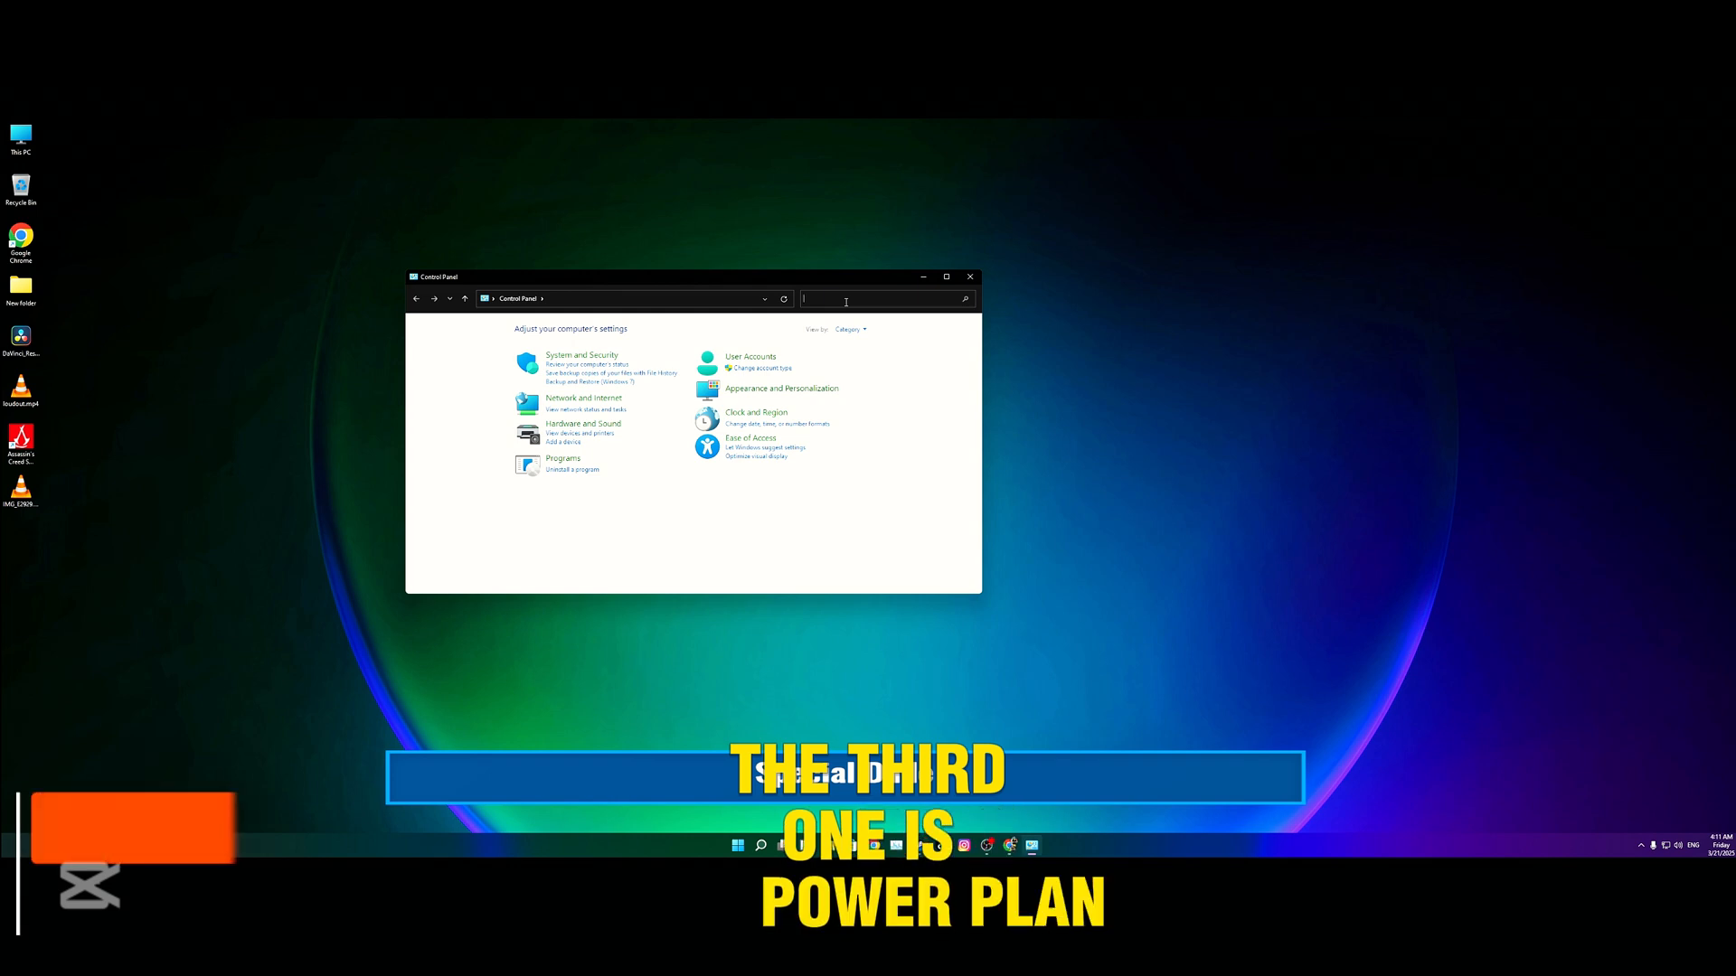
Search Control Panel for 'power' and open the Balanced plan's advanced power settings
{"action": "type", "text": "power"}
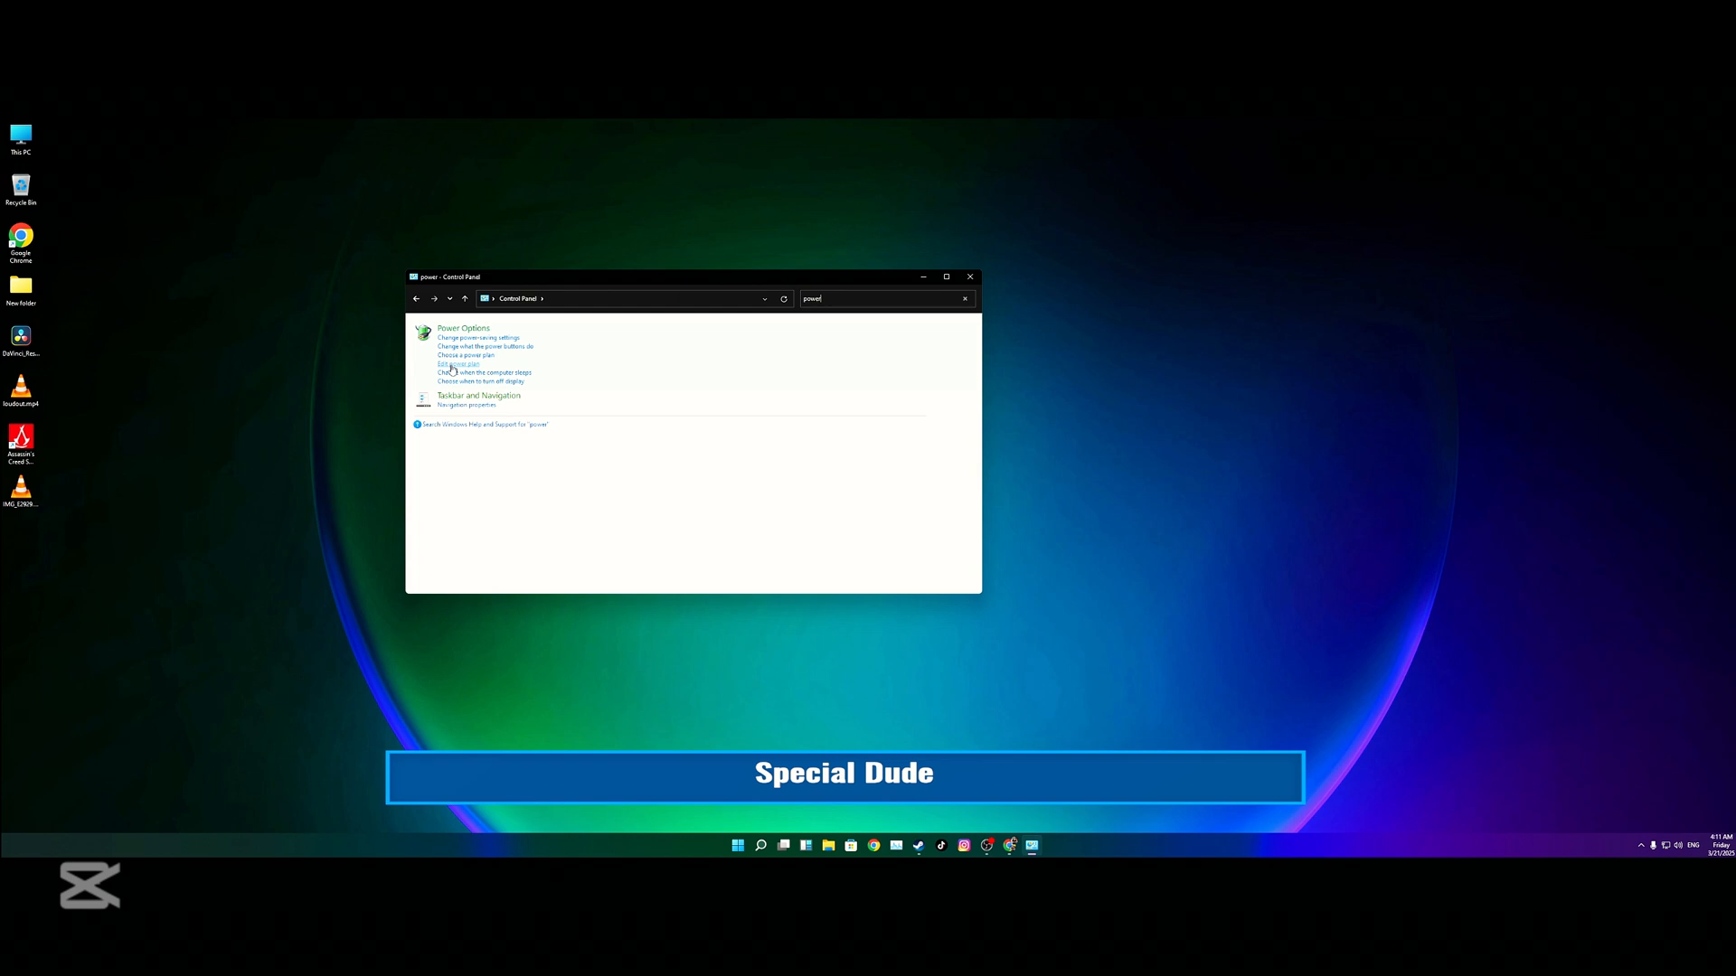
{"action": "left_click", "coordinate": [462, 364]}
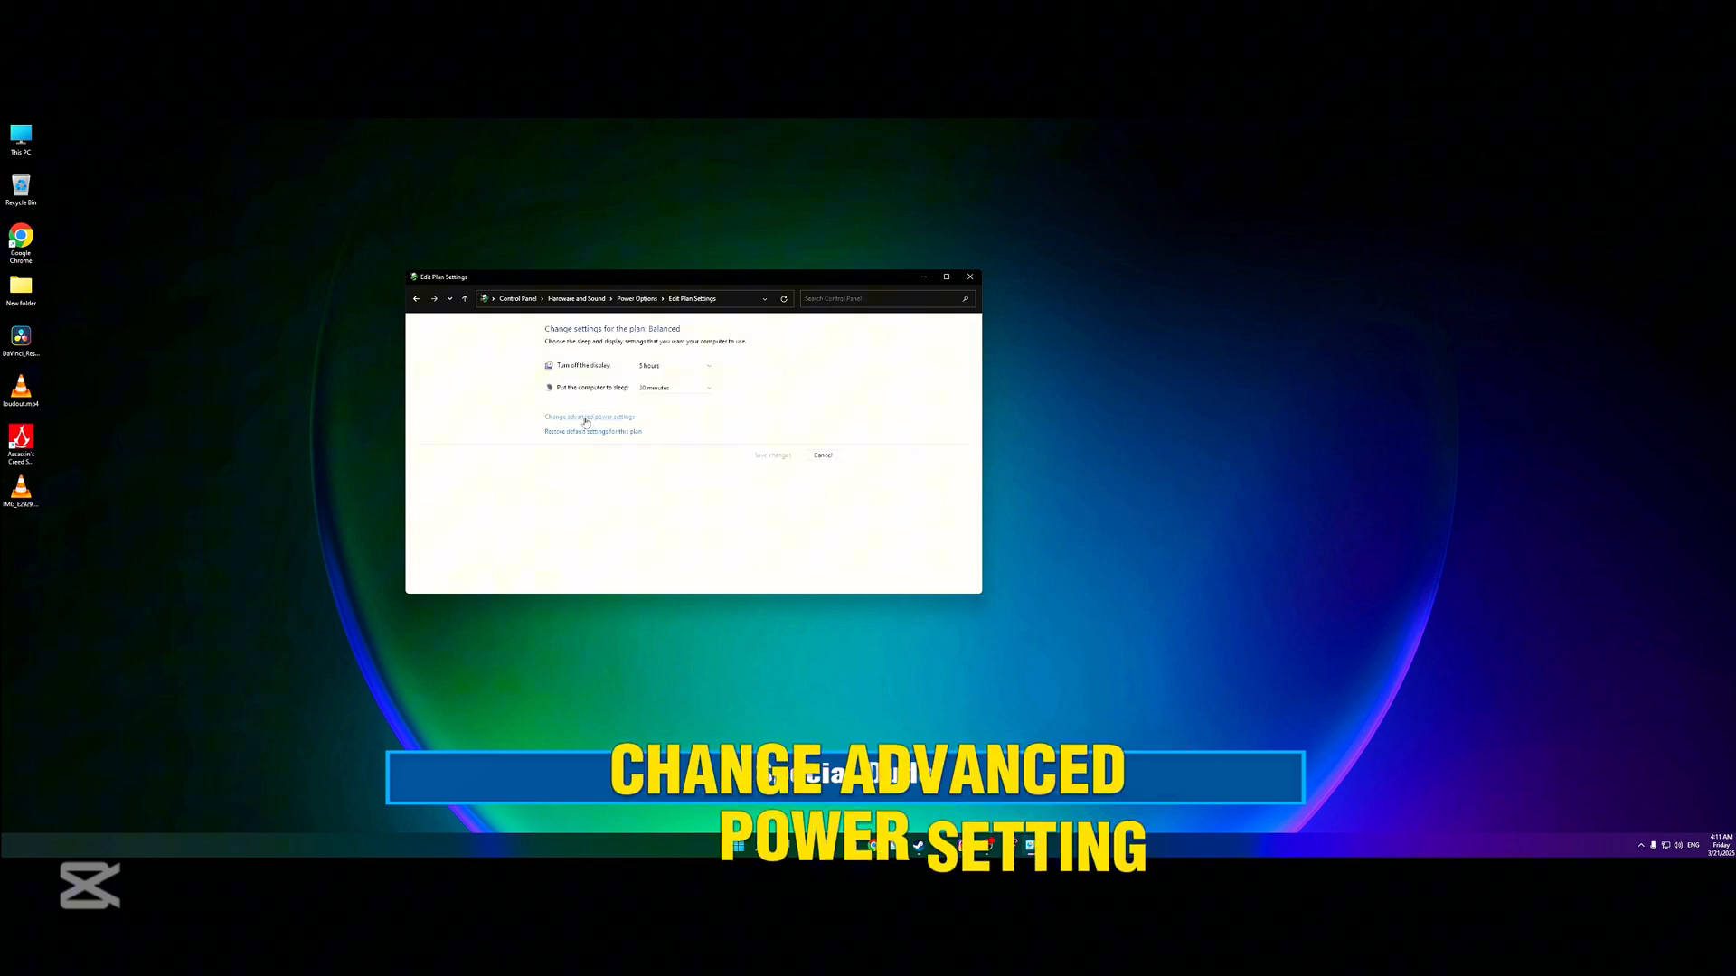
{"action": "left_click", "coordinate": [587, 418]}
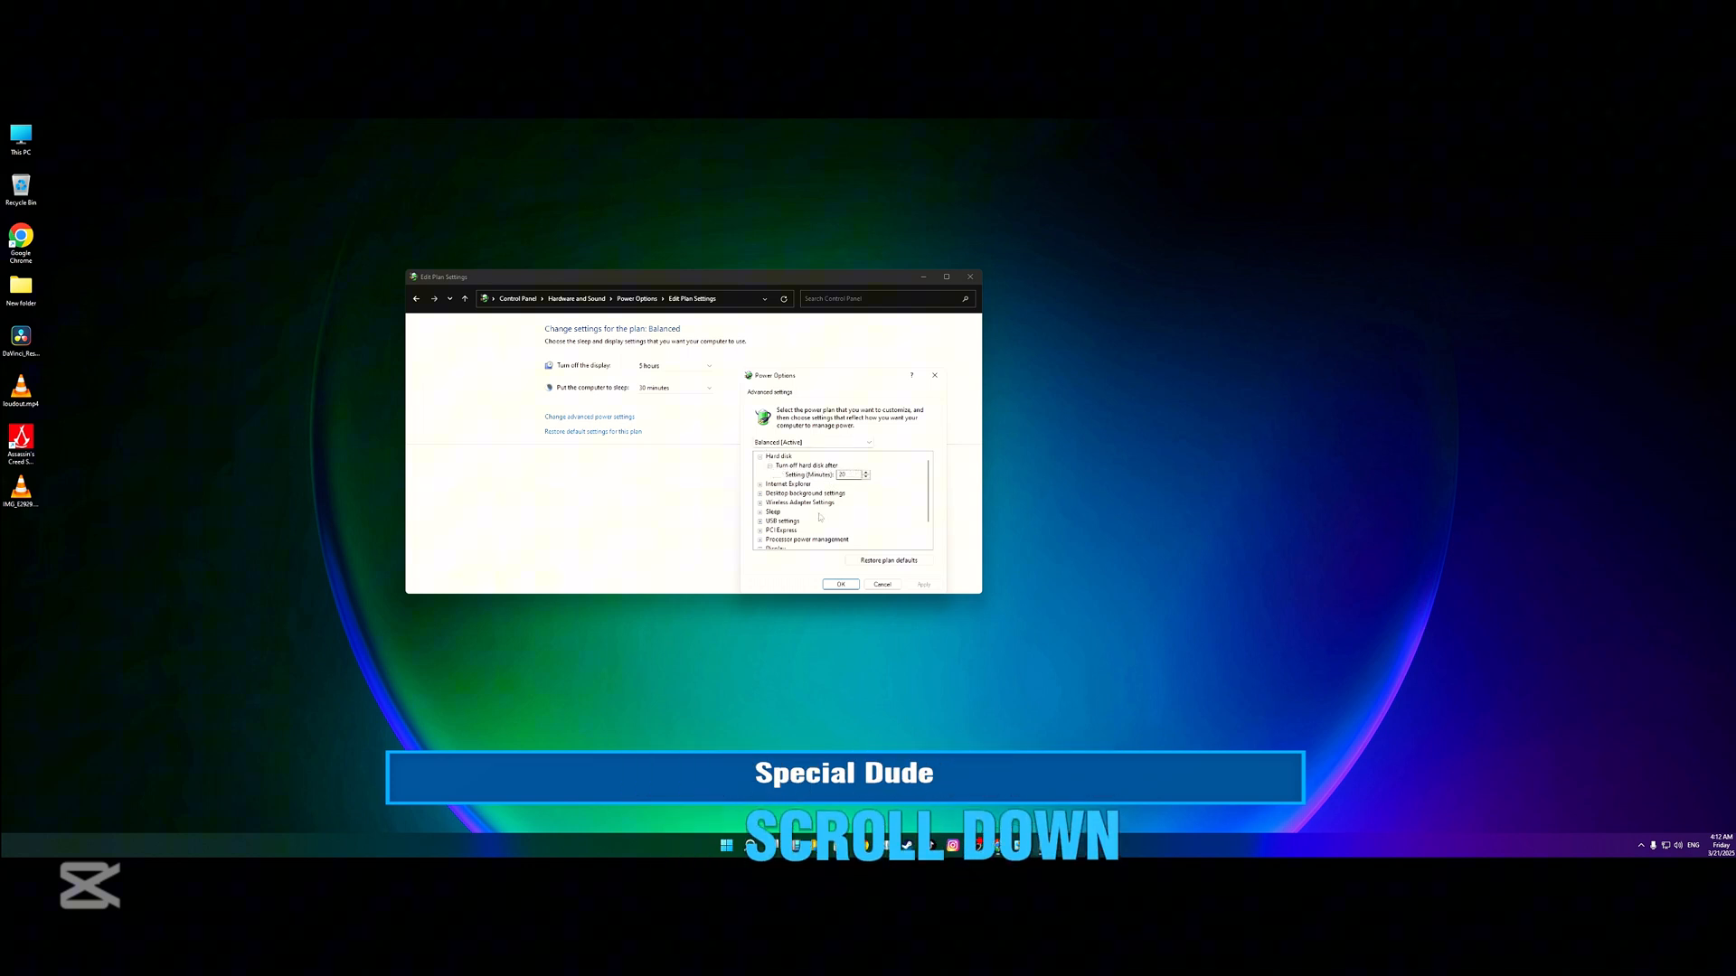
Set AMD Power Slider to Best performance and apply the change
{"action": "scroll", "scroll_direction": "down", "scroll_amount": 3}
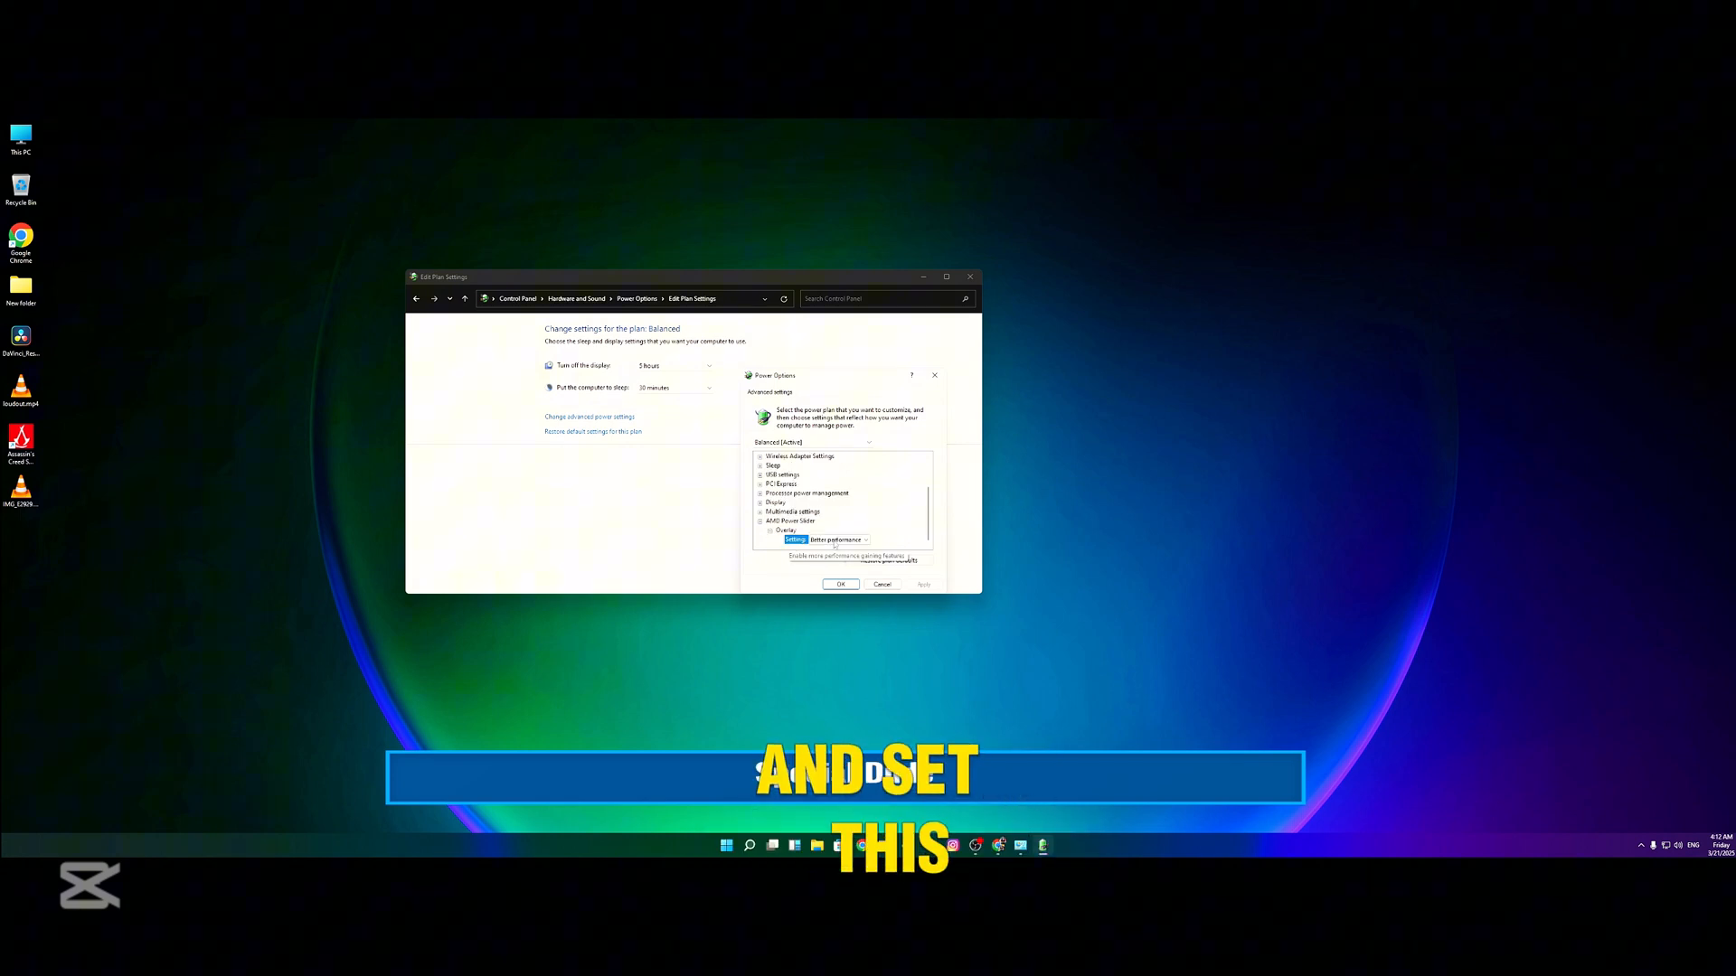
{"action": "left_click", "coordinate": [866, 540]}
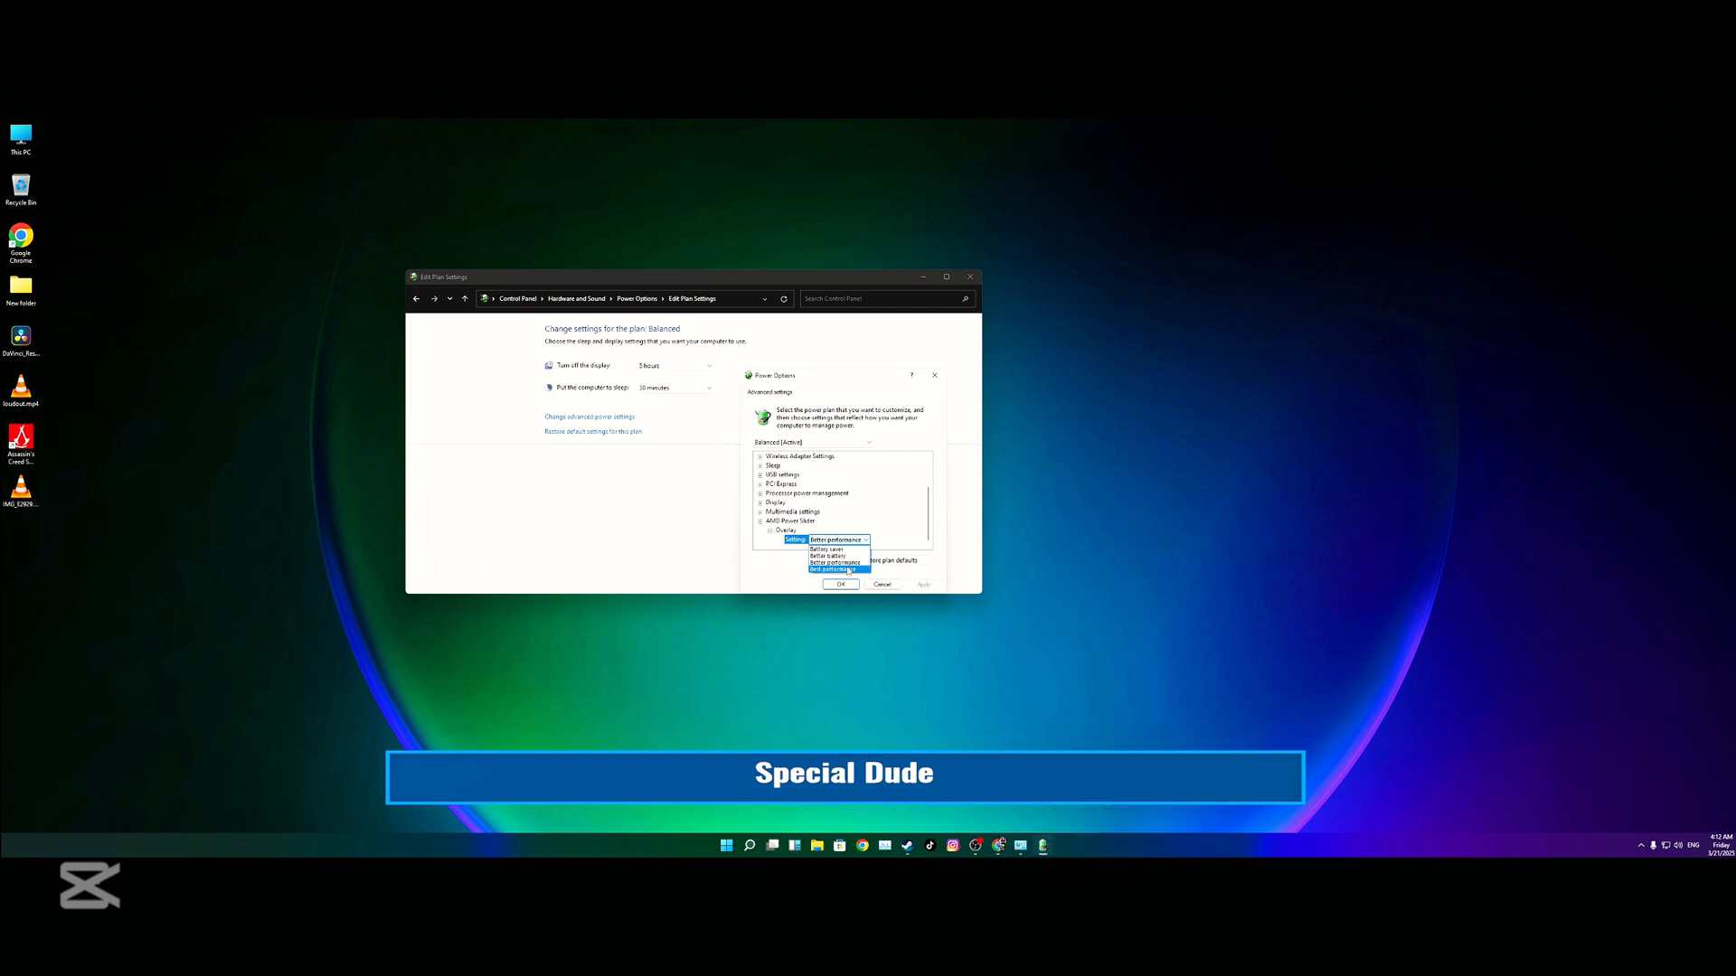
{"action": "left_click", "coordinate": [835, 541]}
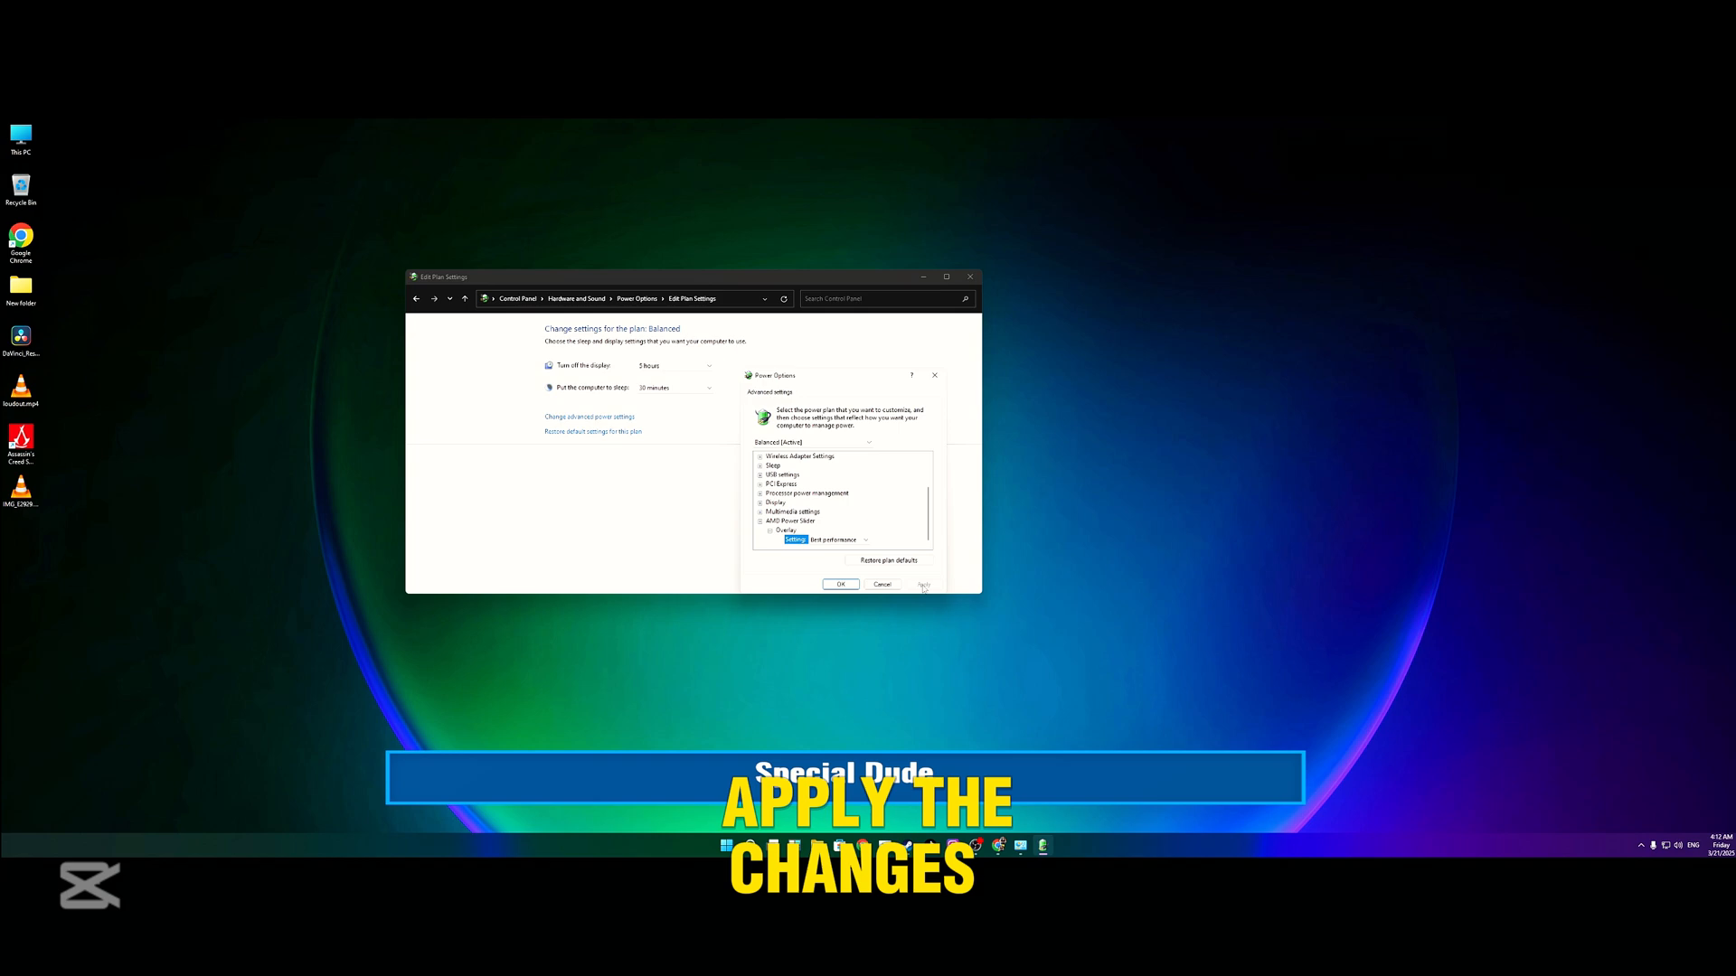
{"action": "left_click", "coordinate": [840, 585]}
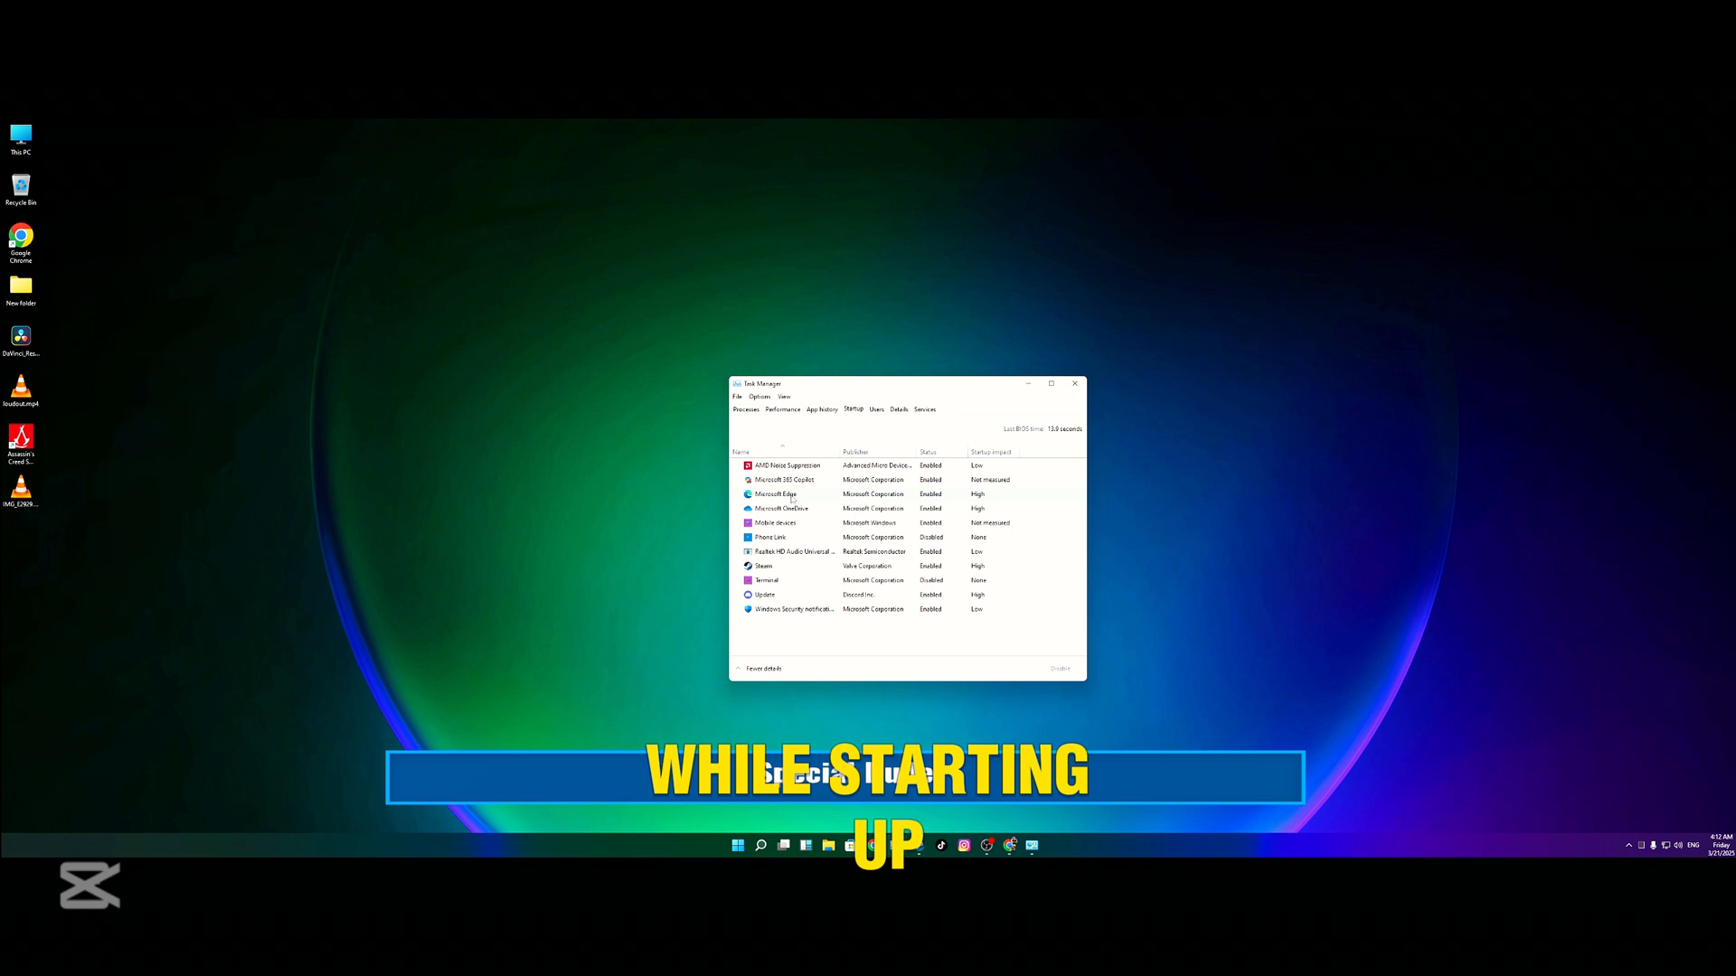
Select a startup app in Task Manager's Startup list to disable it
{"action": "left_click", "coordinate": [778, 494]}
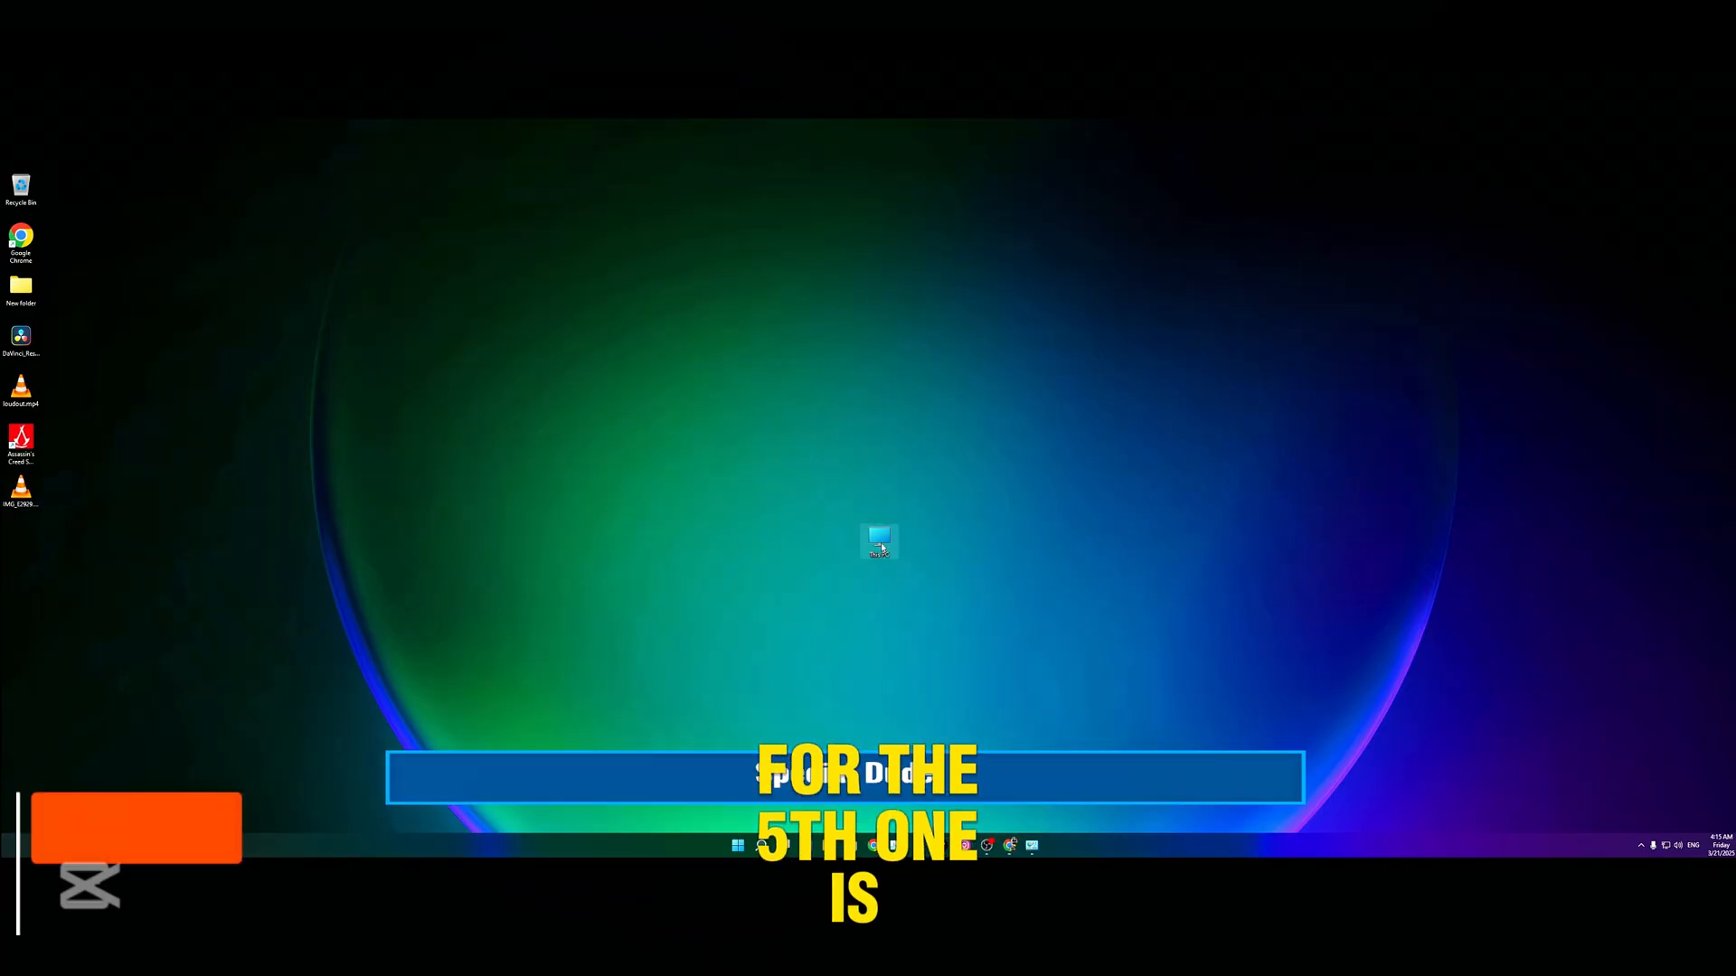
Open This PC's Properties, then Advanced system settings from the About page
{"action": "right_click", "coordinate": [878, 541]}
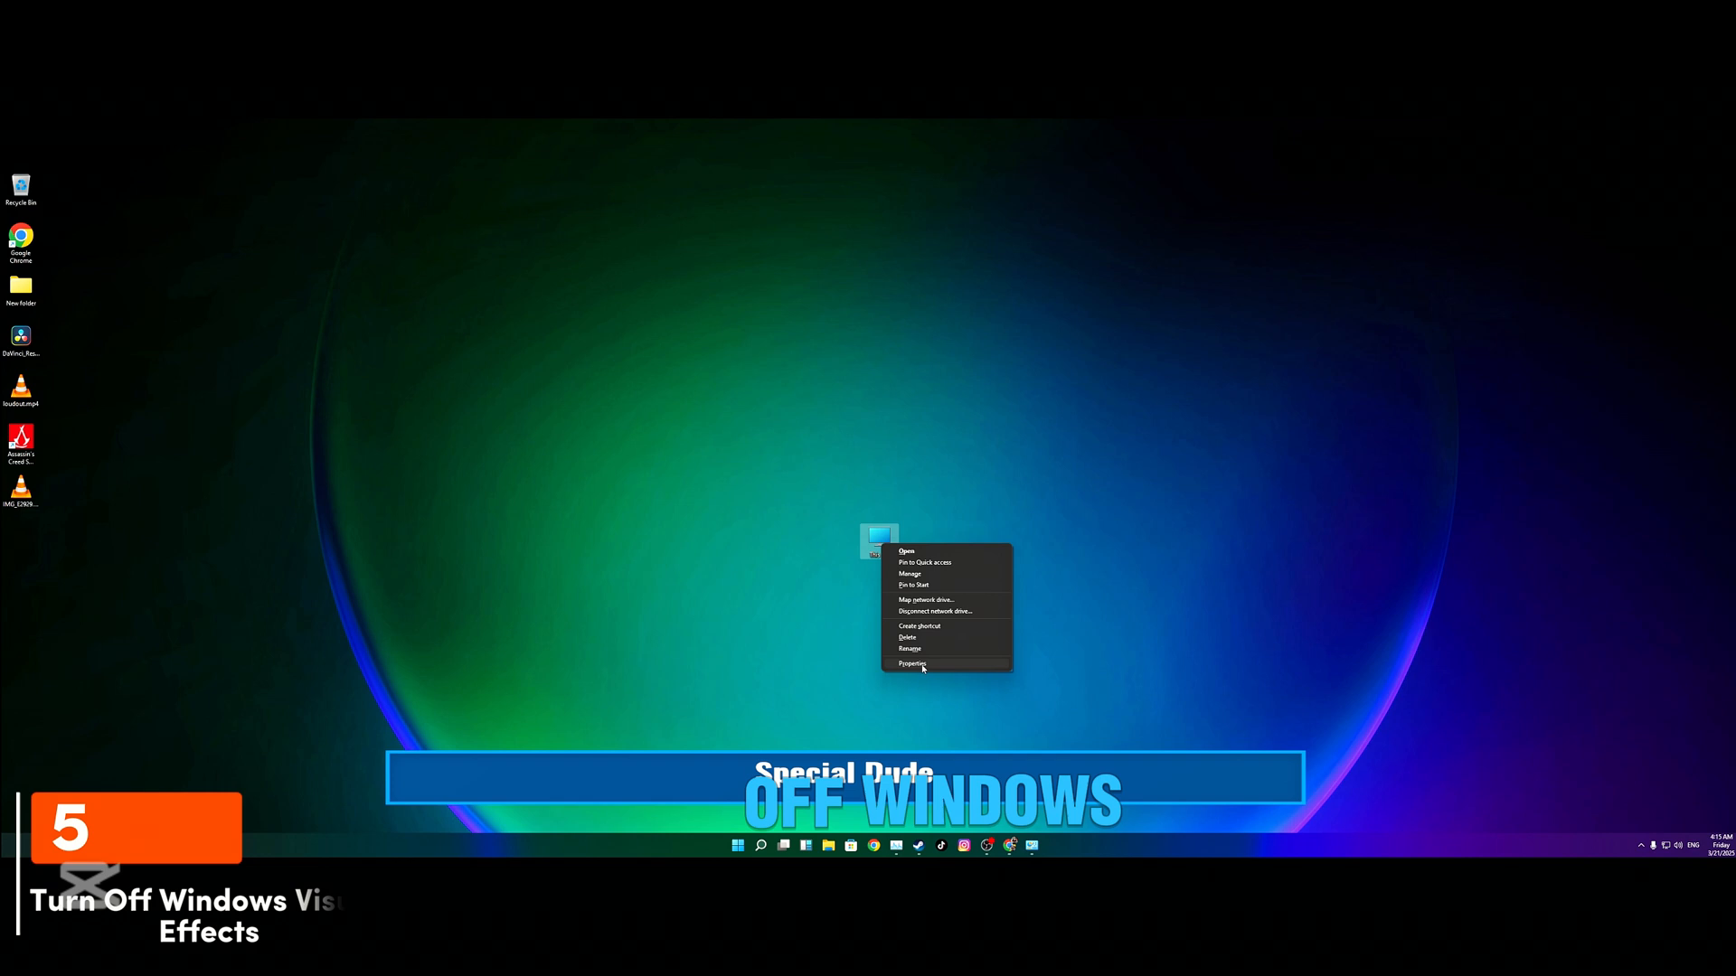
{"action": "left_click", "coordinate": [910, 663]}
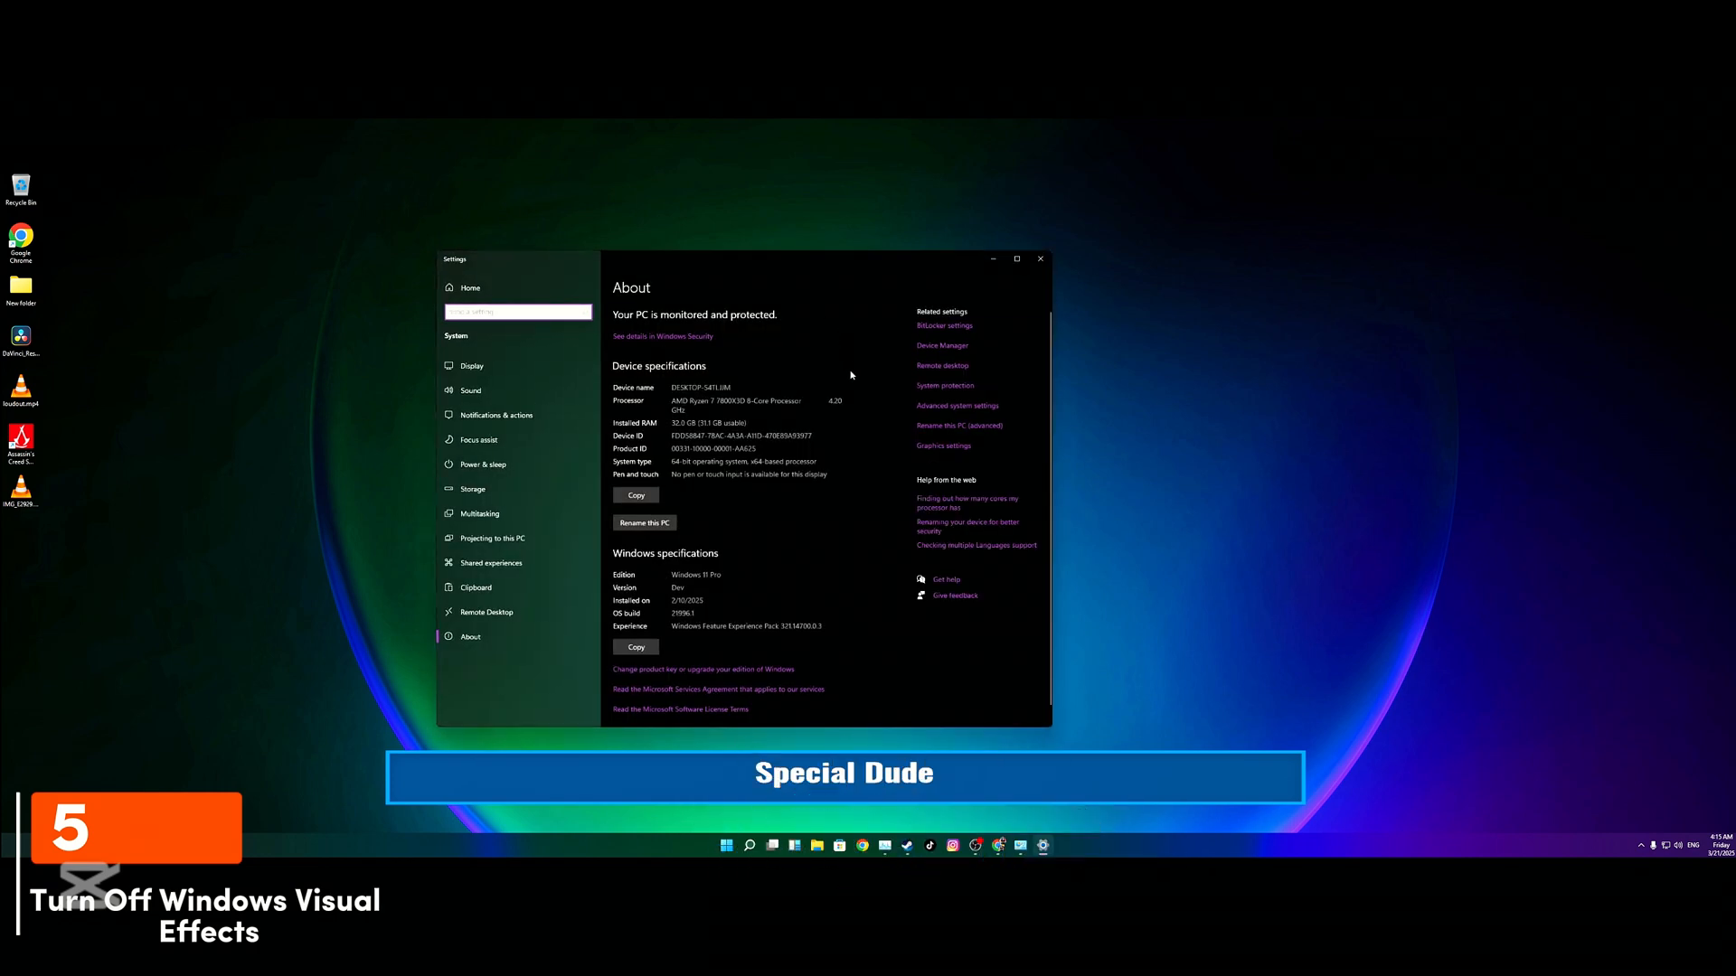
{"action": "mouse_move", "coordinate": [957, 405]}
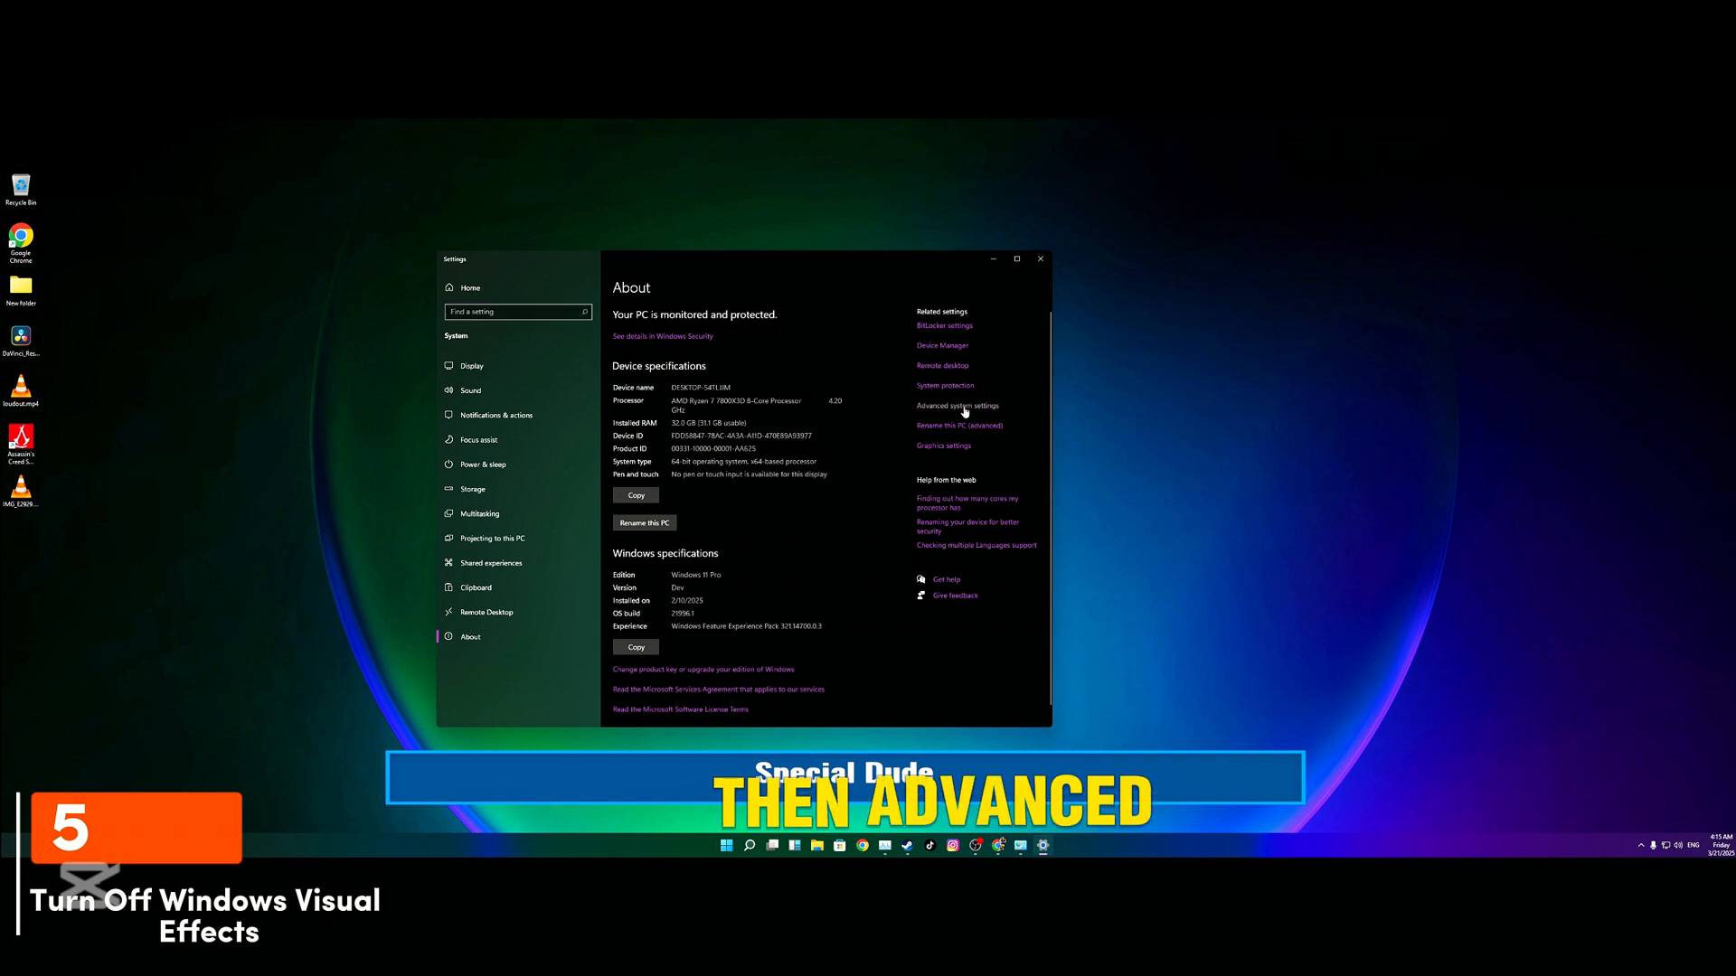
{"action": "left_click", "coordinate": [958, 405]}
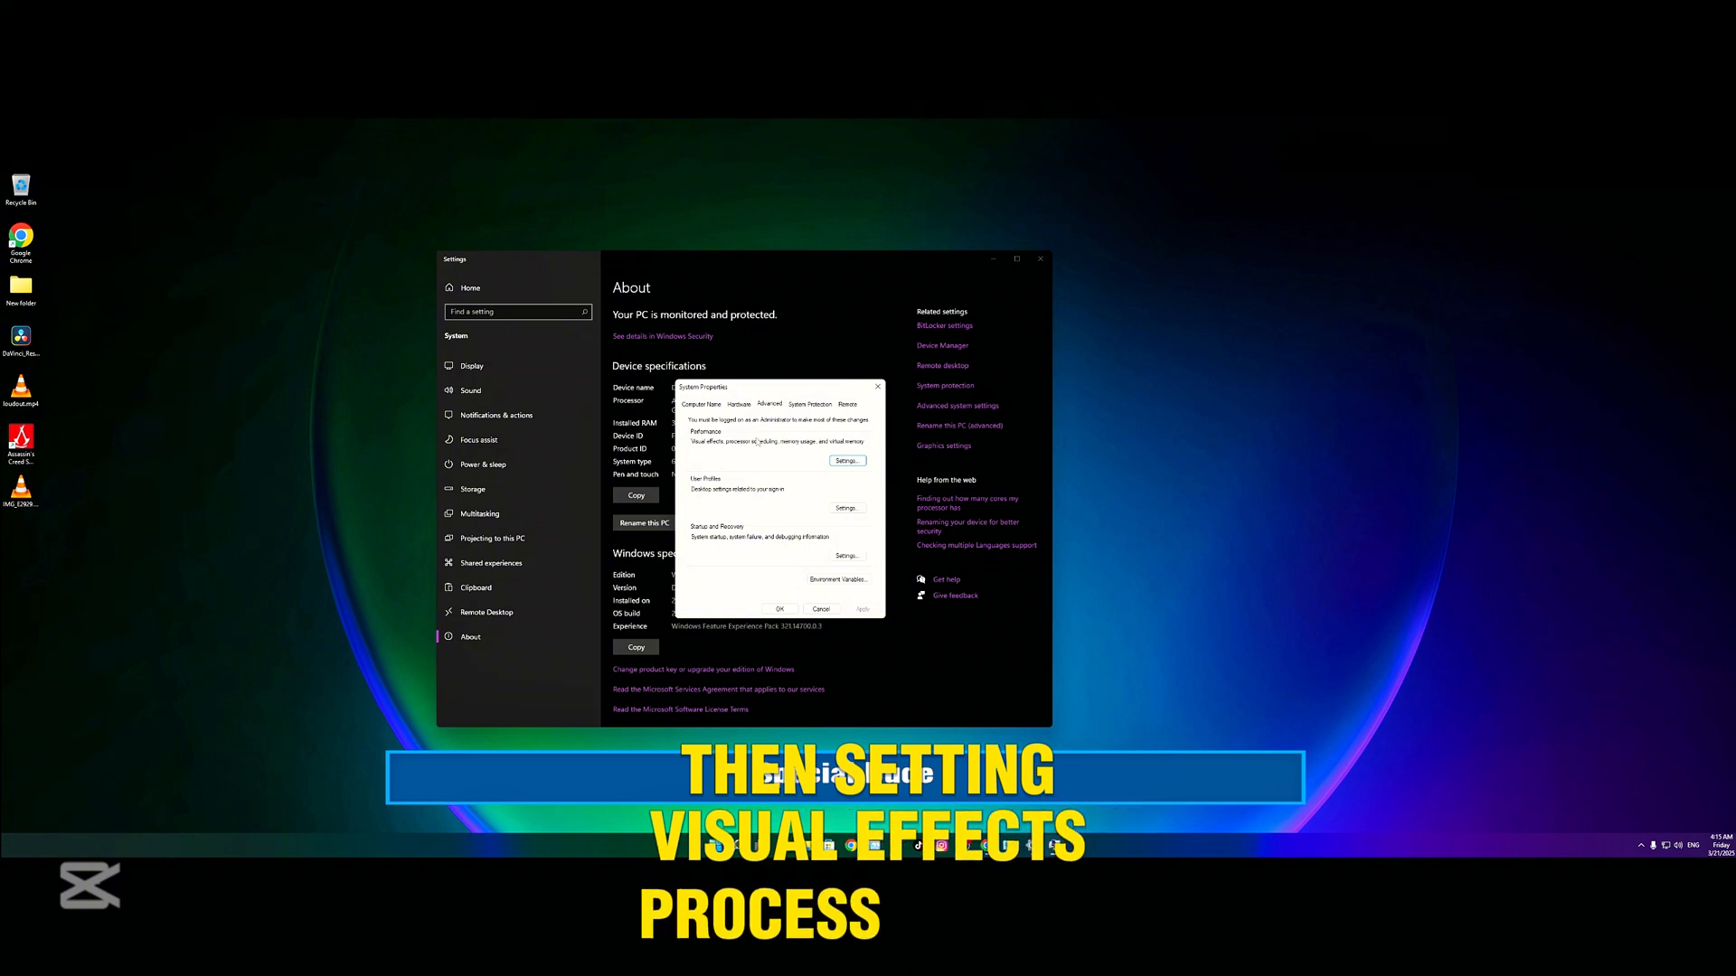
Choose 'Adjust for best performance' in Performance Options and confirm with OK
{"action": "left_click", "coordinate": [847, 460]}
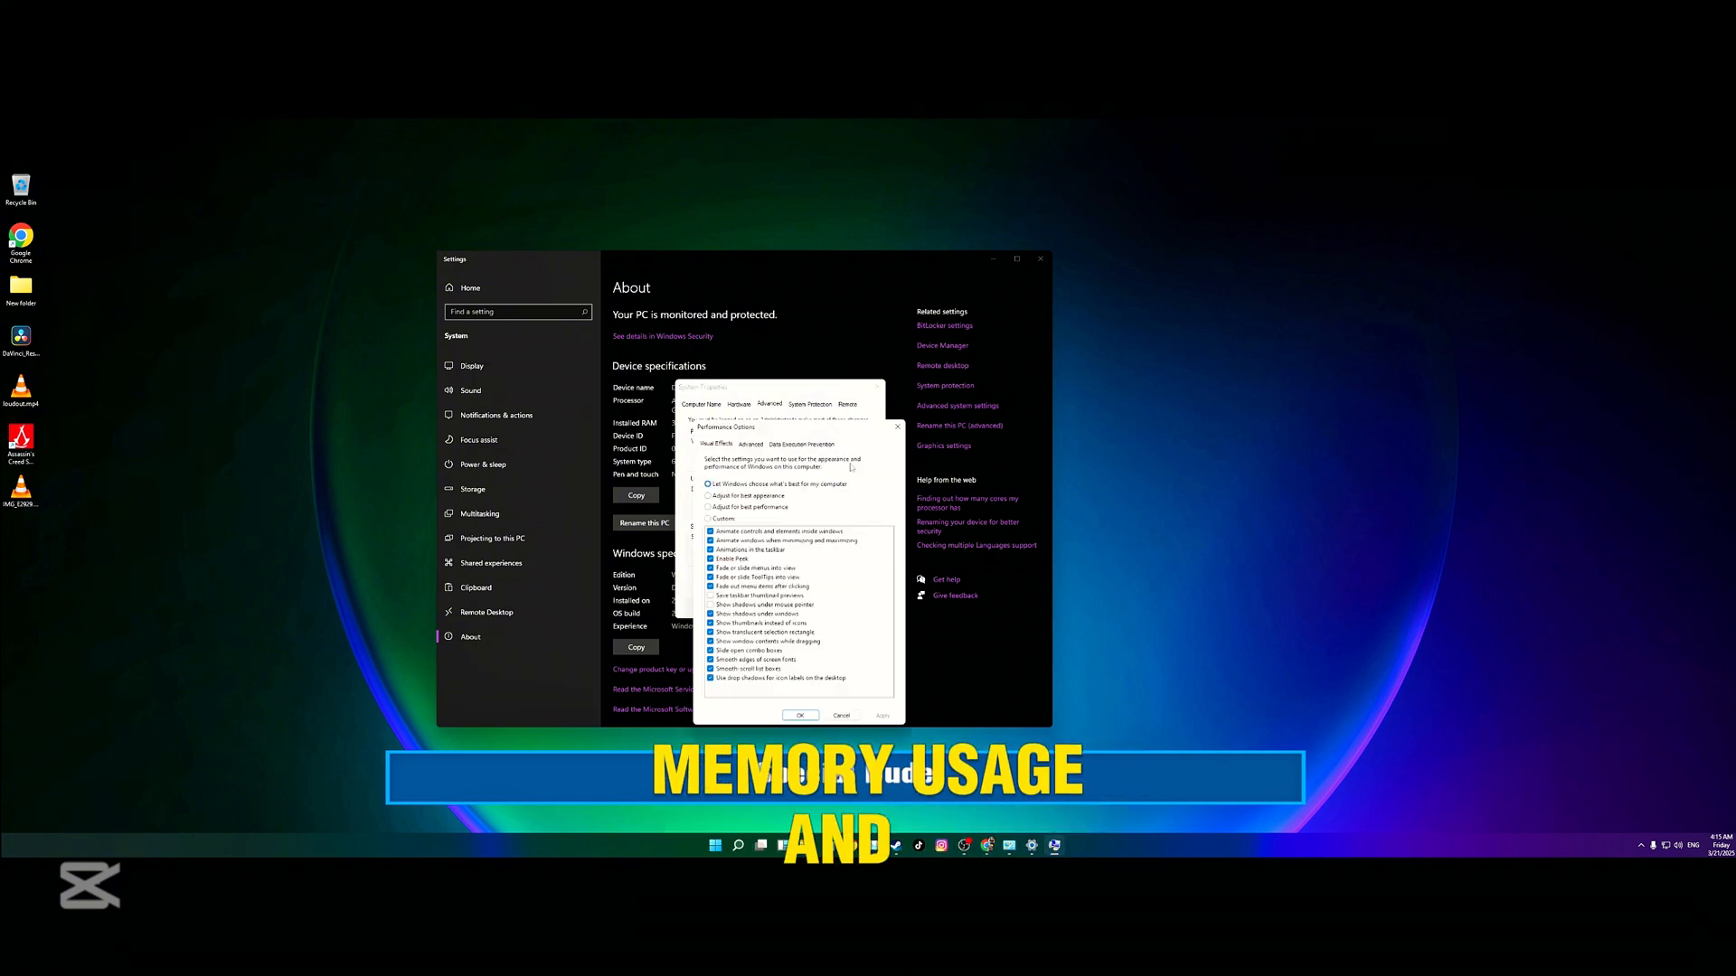
{"action": "left_click", "coordinate": [709, 507]}
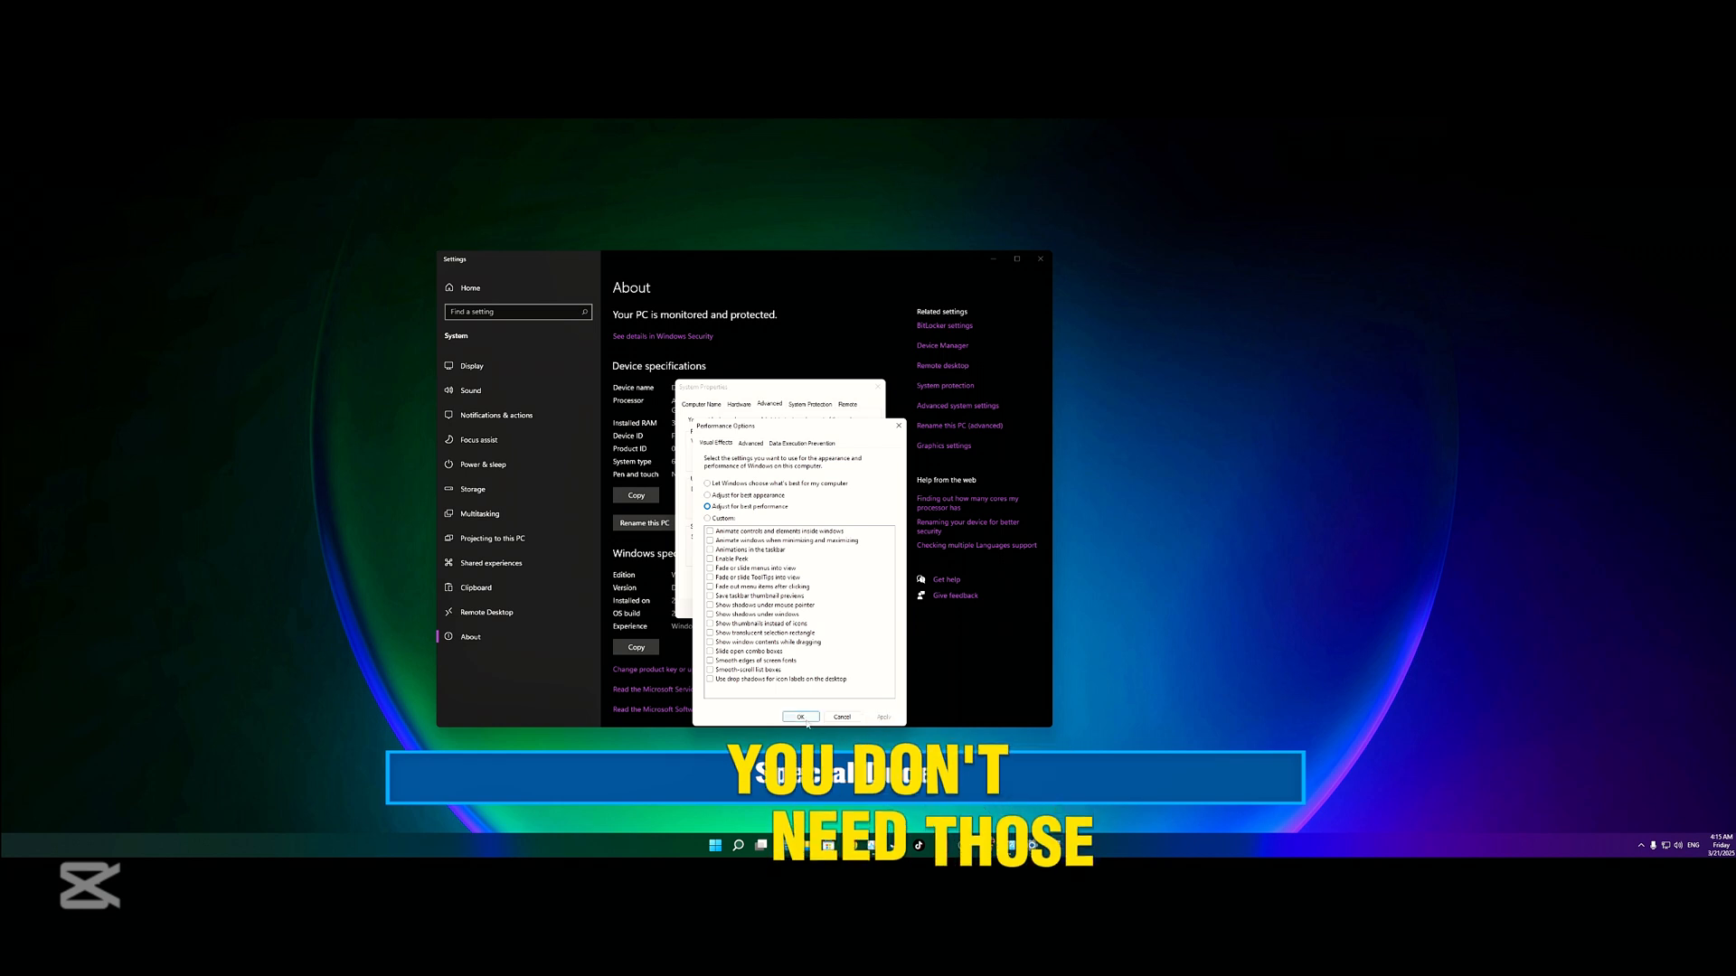
{"action": "left_click", "coordinate": [800, 716]}
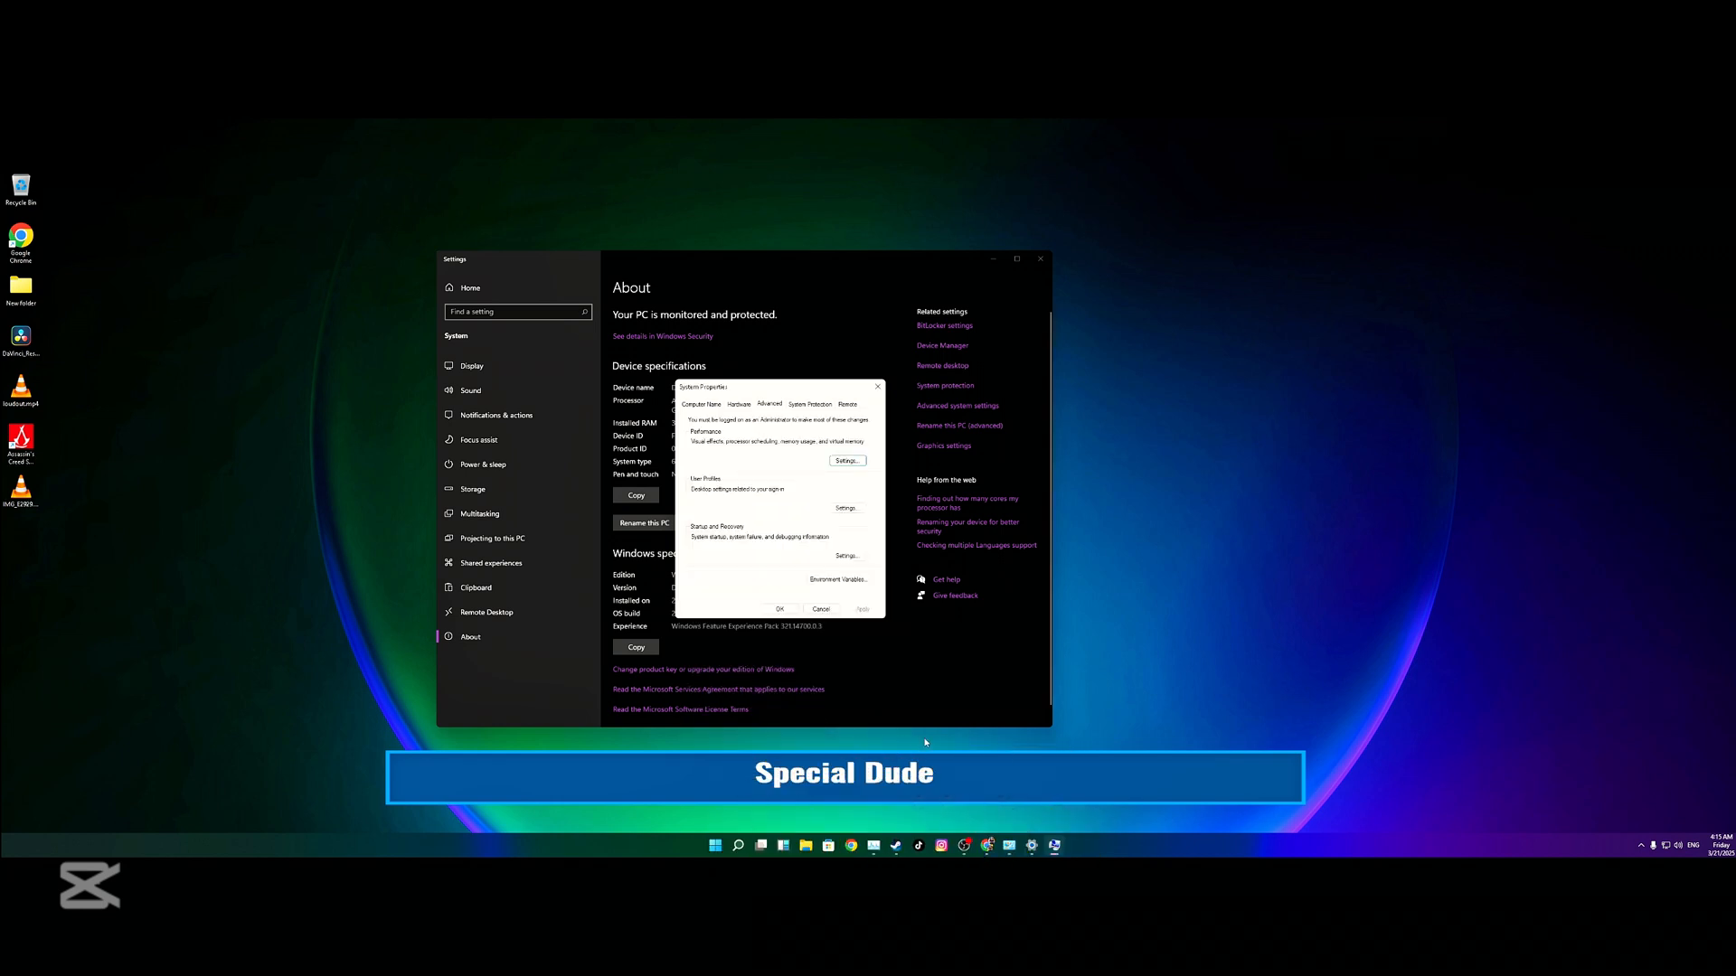